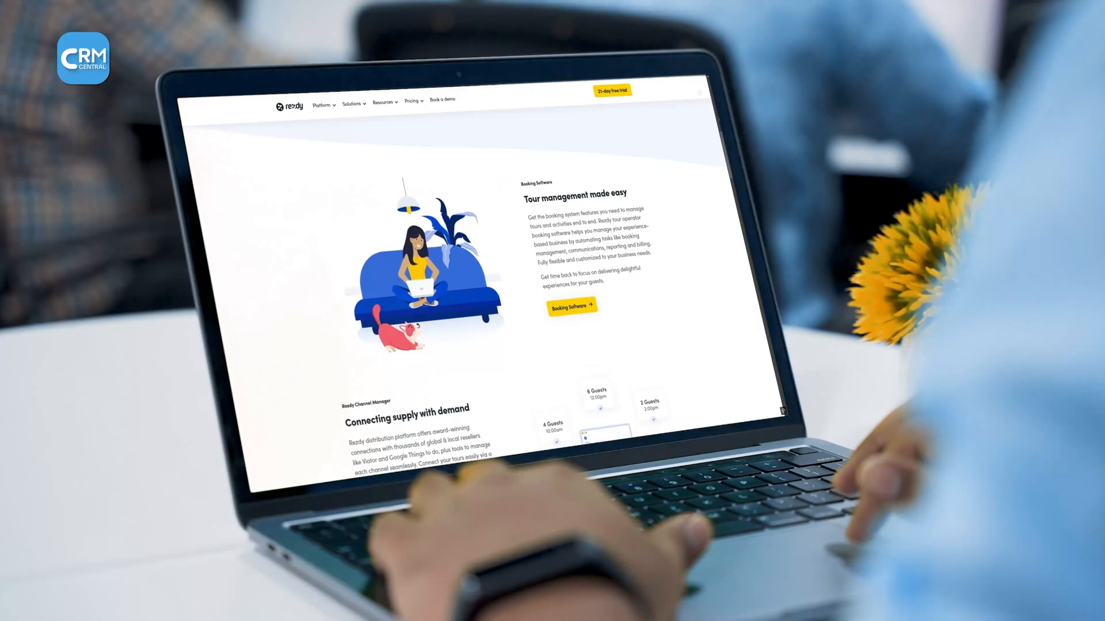
Look over the HM Trip's Manage Trip page, then head to the rezdy.com homepage.
scroll(down, 3)
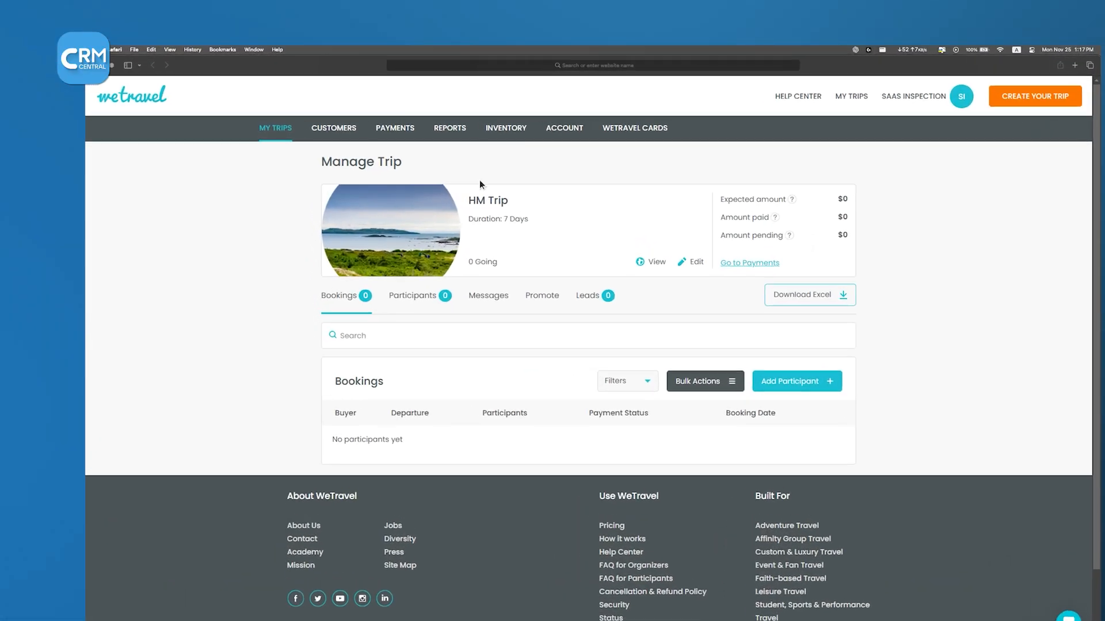
click(394, 127)
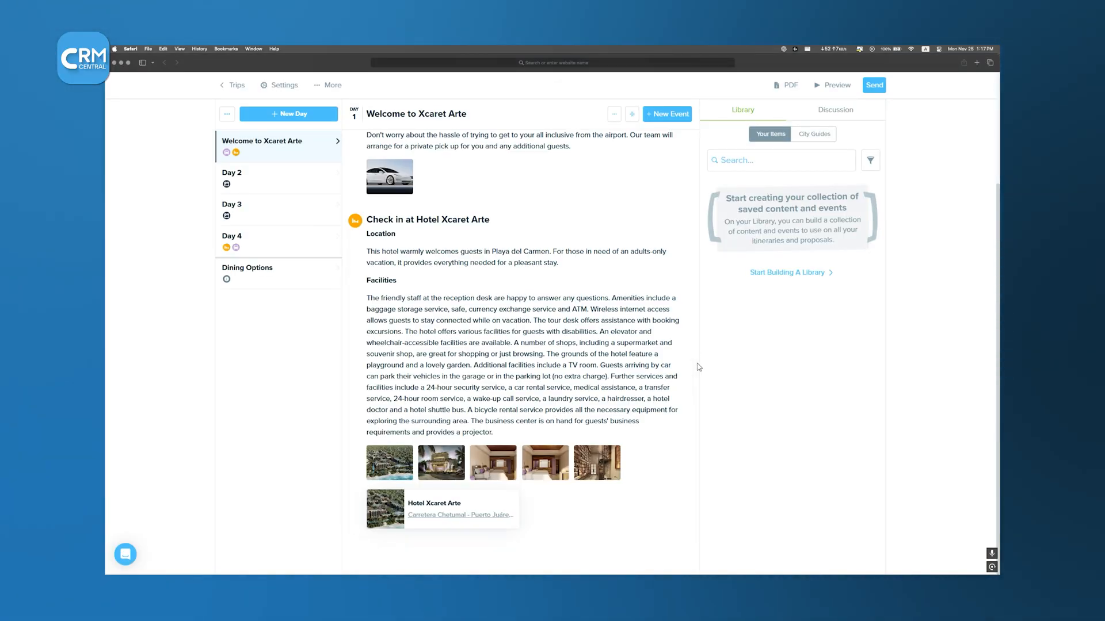
mouse_move(268, 176)
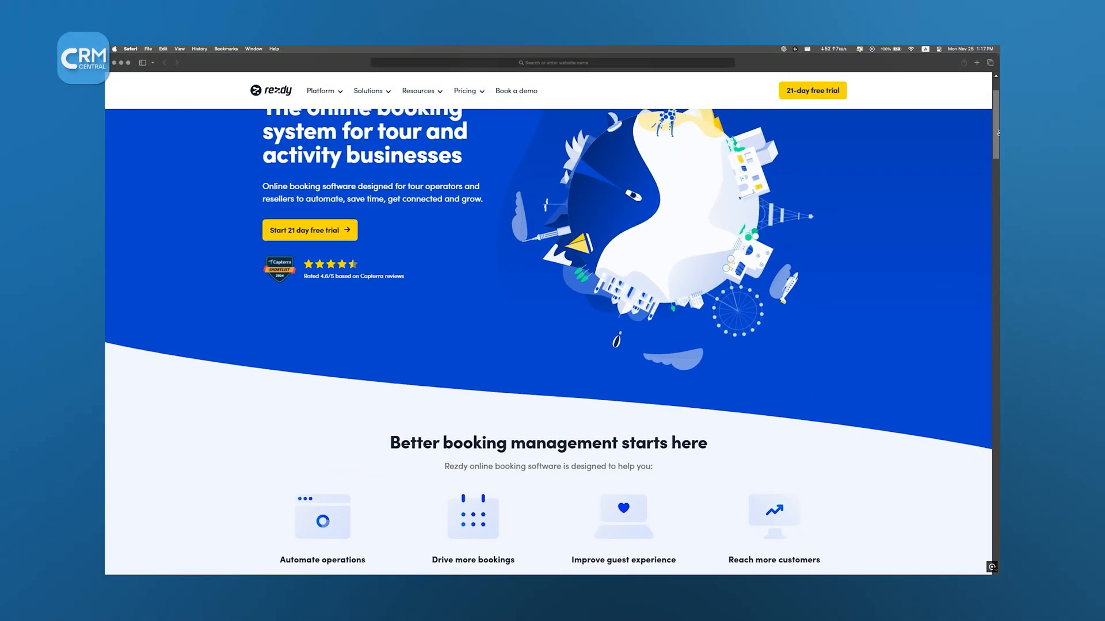
Scroll through Rezdy's marketing homepage before logging into the trial dashboard.
scroll(up, 3)
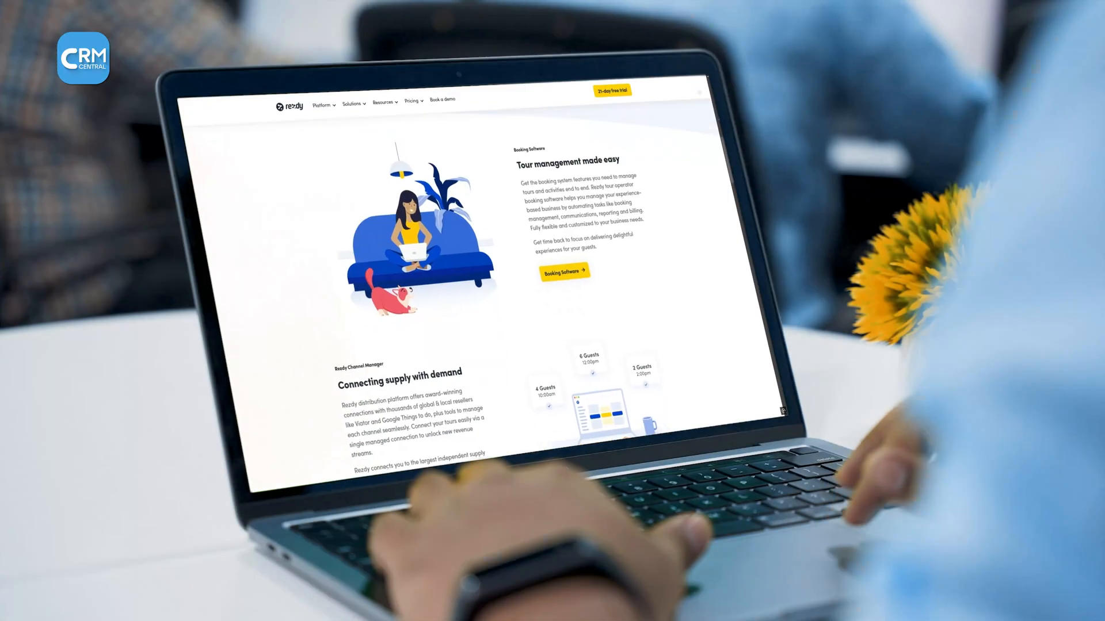
scroll(down, 3)
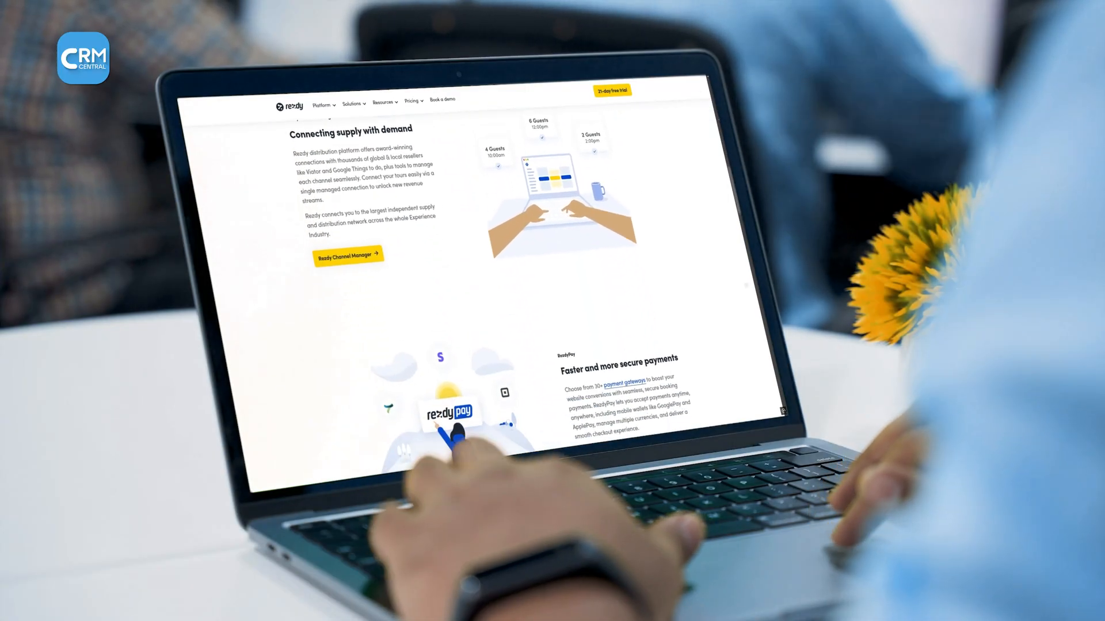
scroll(down, 3)
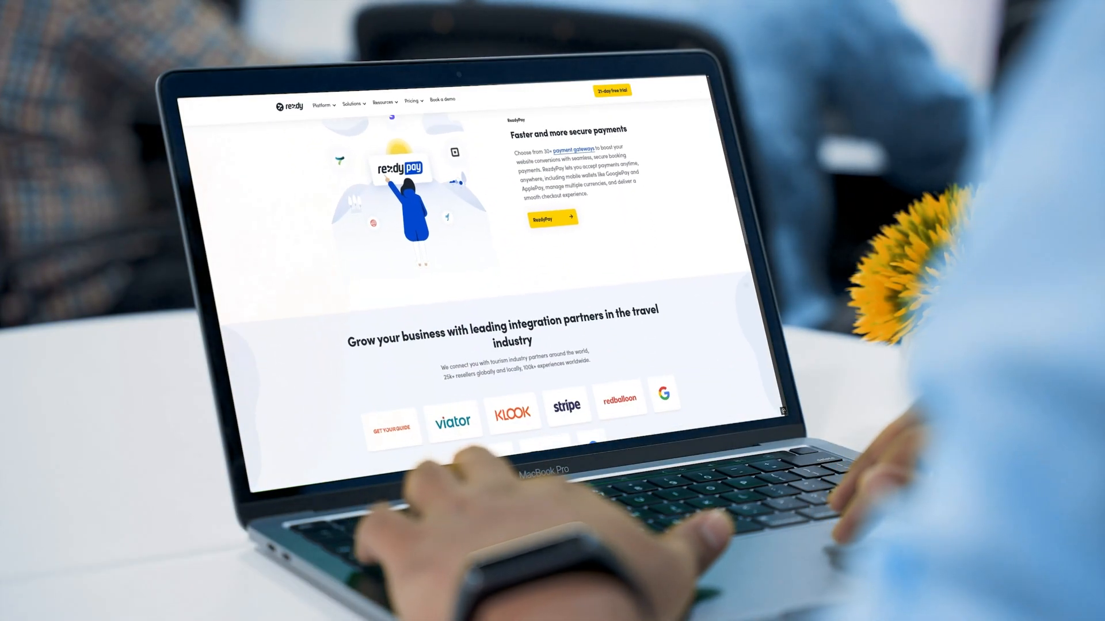
scroll(down, 3)
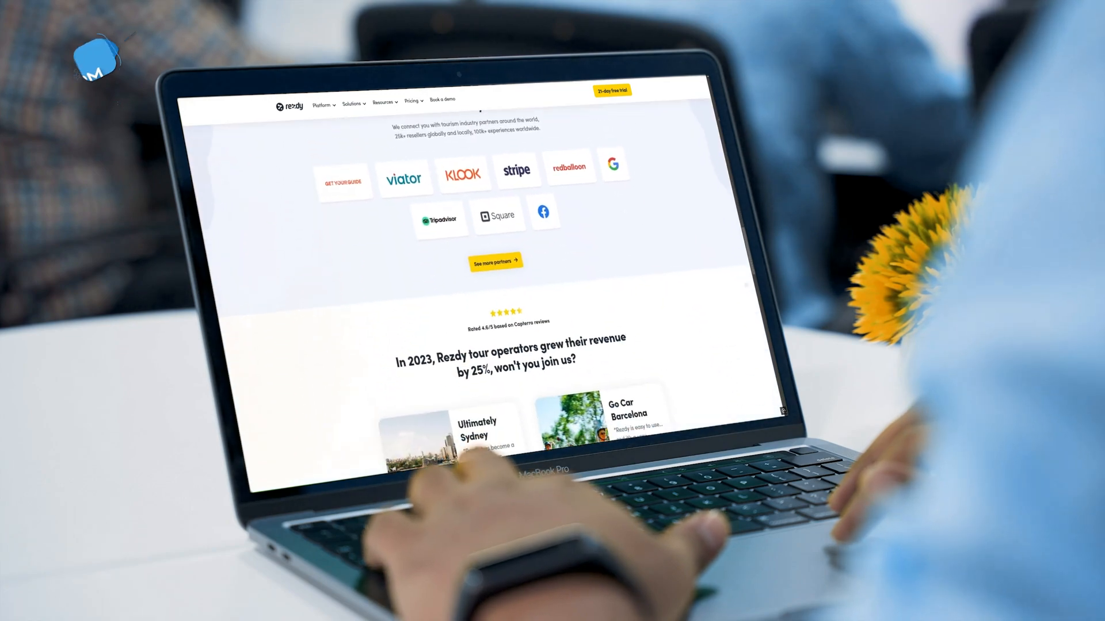
scroll(down, 3)
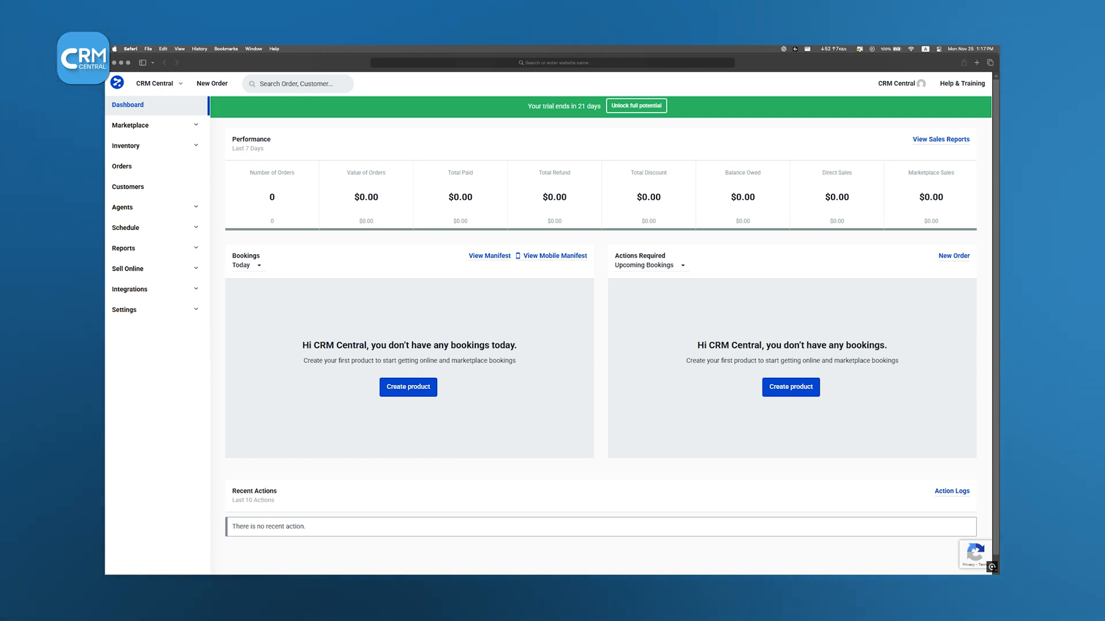
View the empty Orders list, then the marketplace Tours and Activities listing.
click(122, 166)
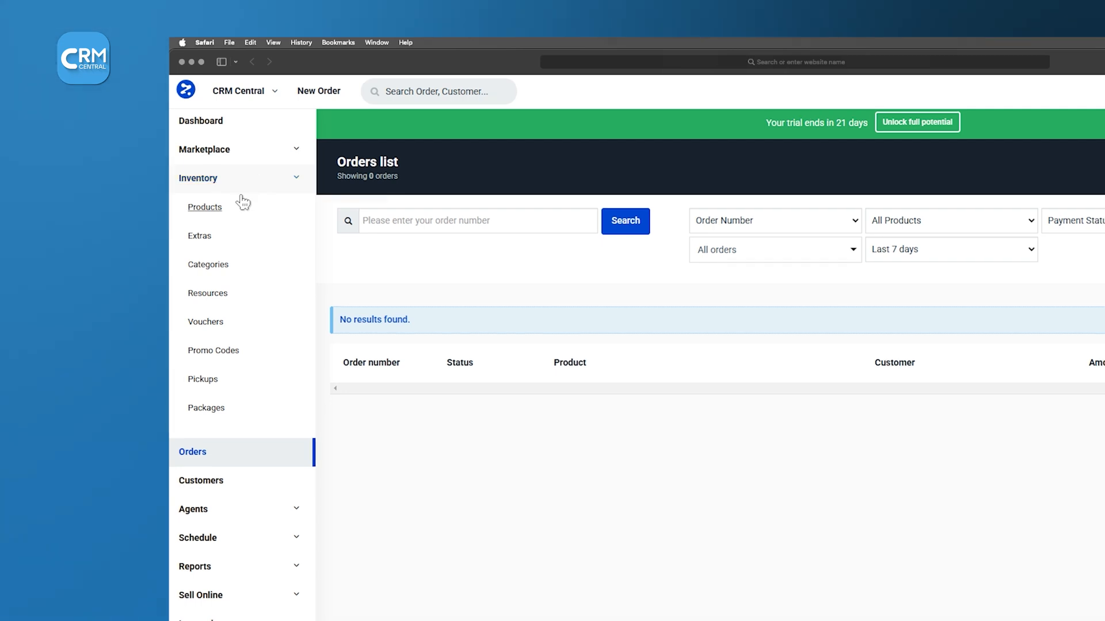
click(205, 206)
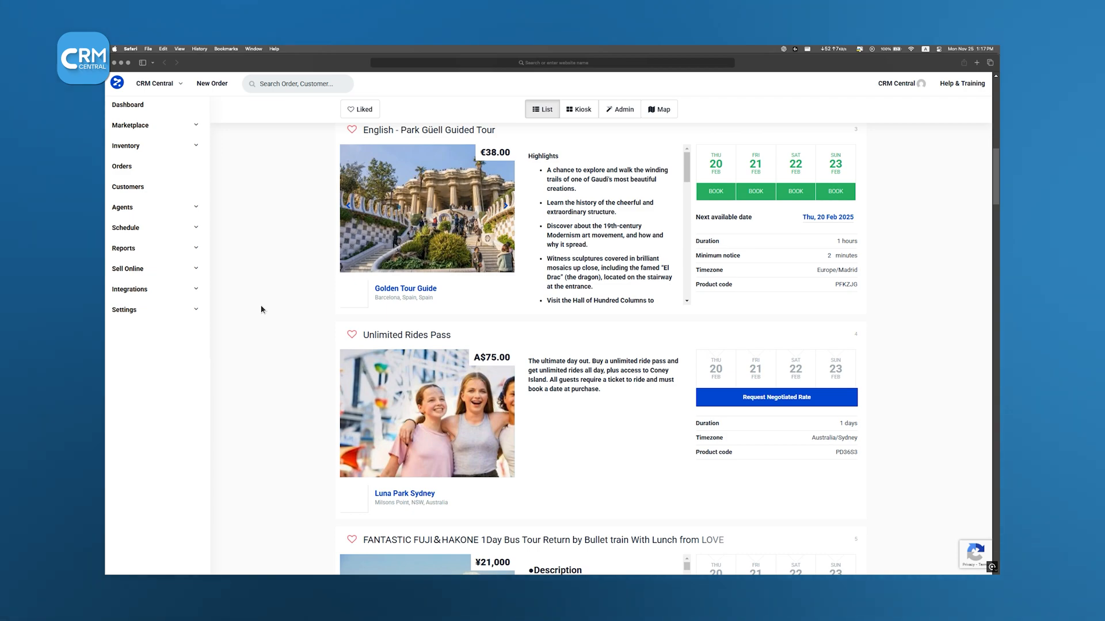
Review Settings > Payments and the Payment Gateways available under Integrations.
click(132, 351)
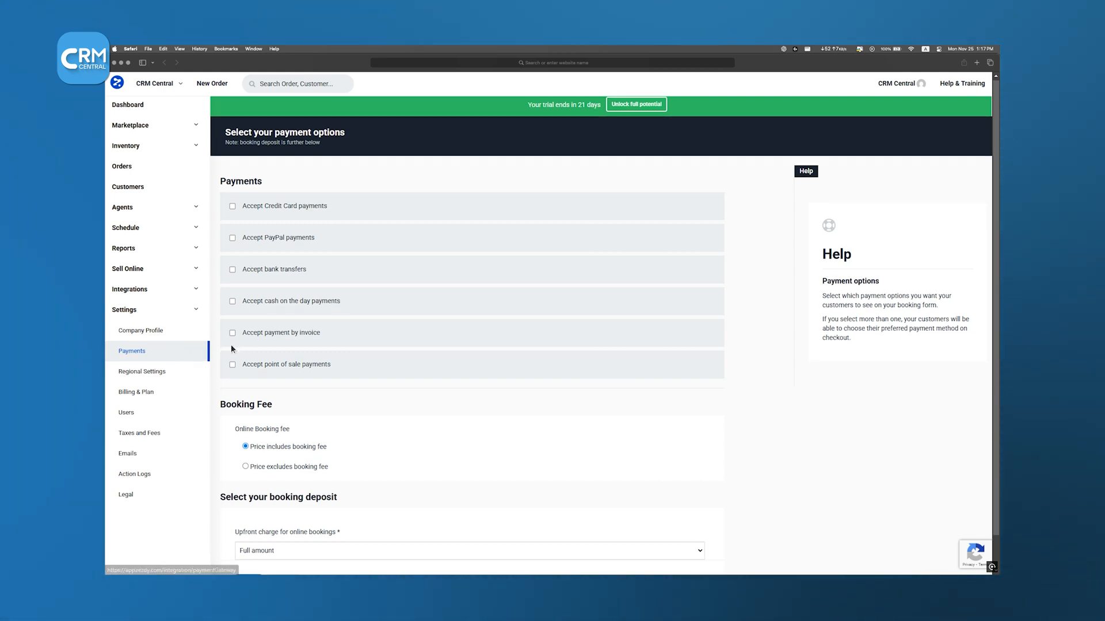
mouse_move(381, 382)
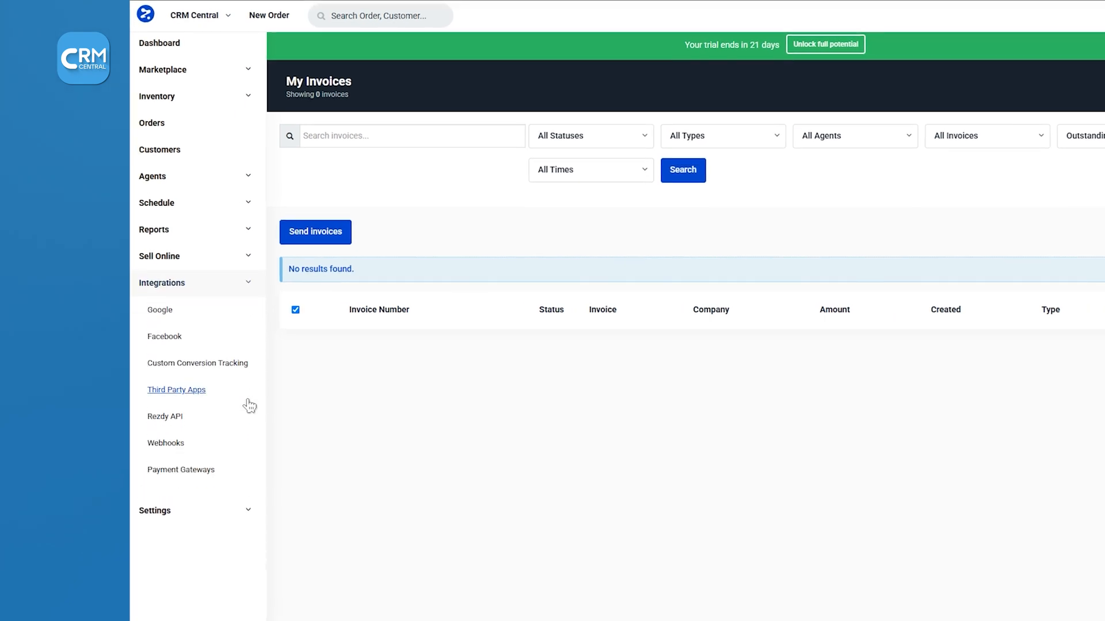
mouse_move(181, 469)
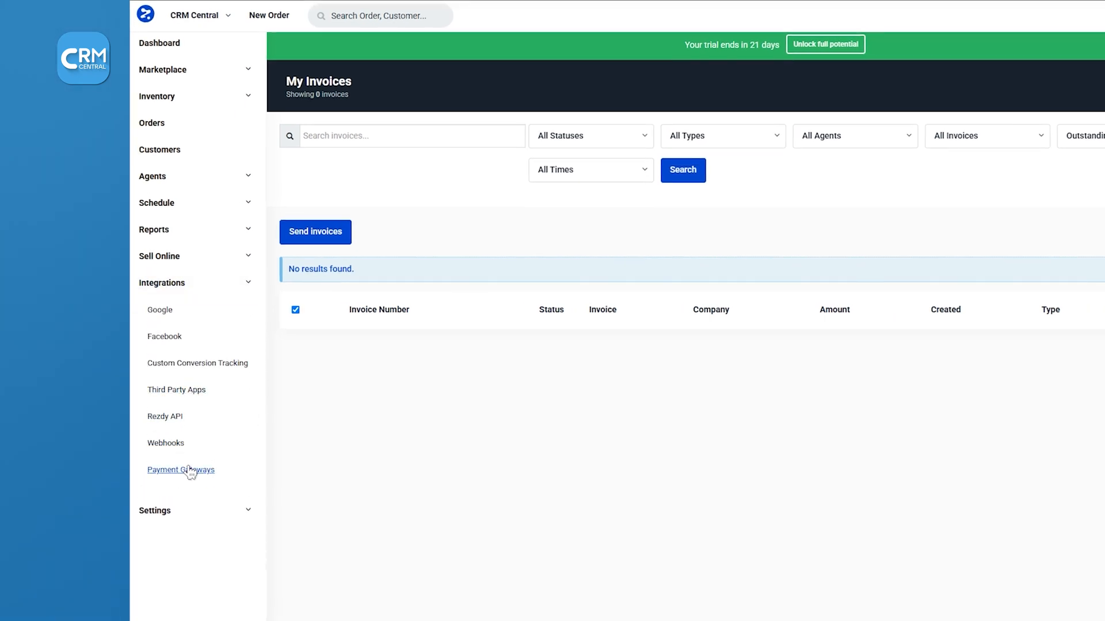
click(180, 470)
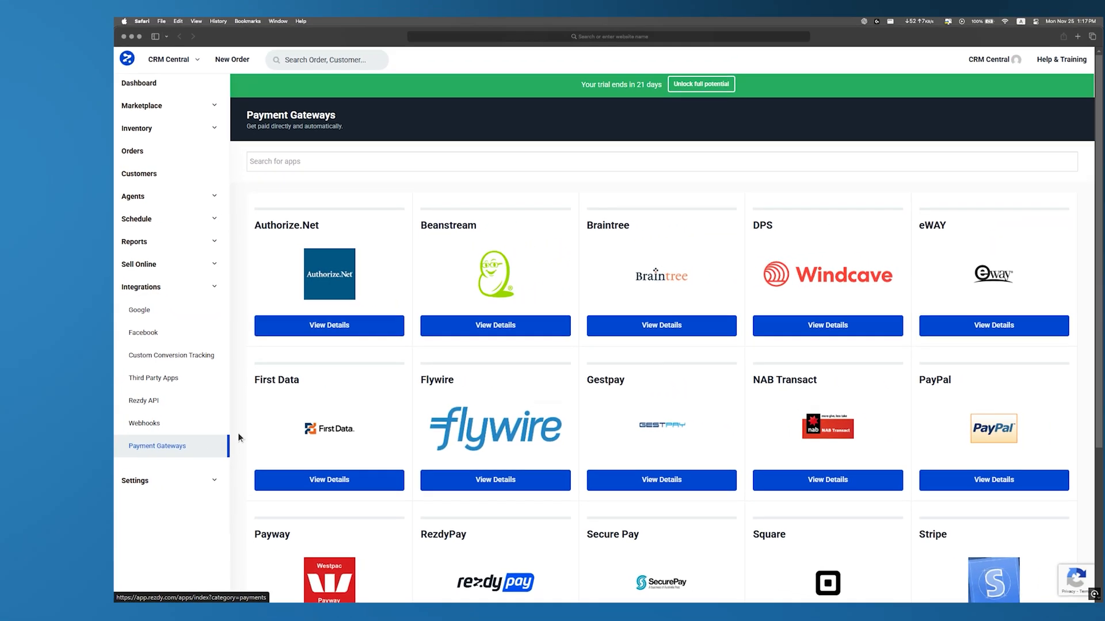
scroll(down, 3)
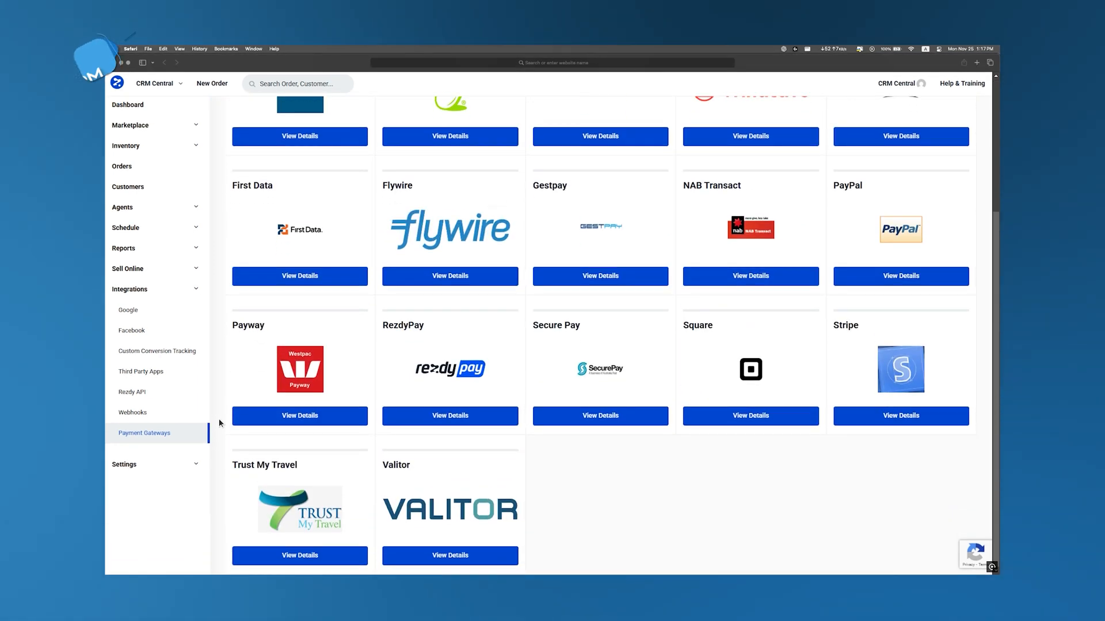
scroll(up, 3)
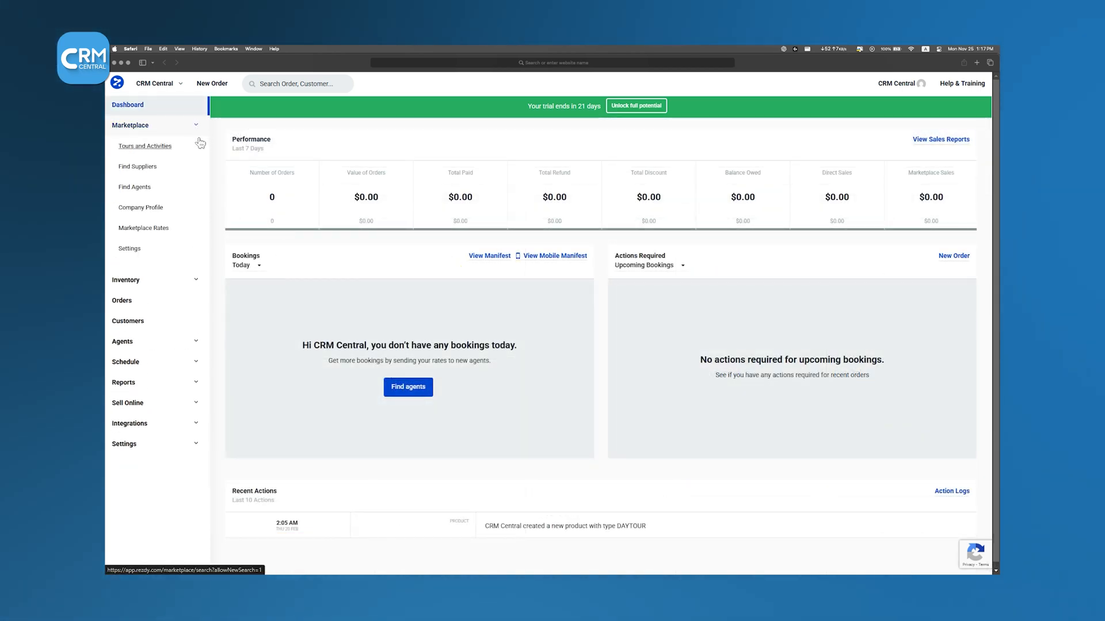
Return to Marketplace > Tours and Activities and browse the list of bookable tours.
click(145, 146)
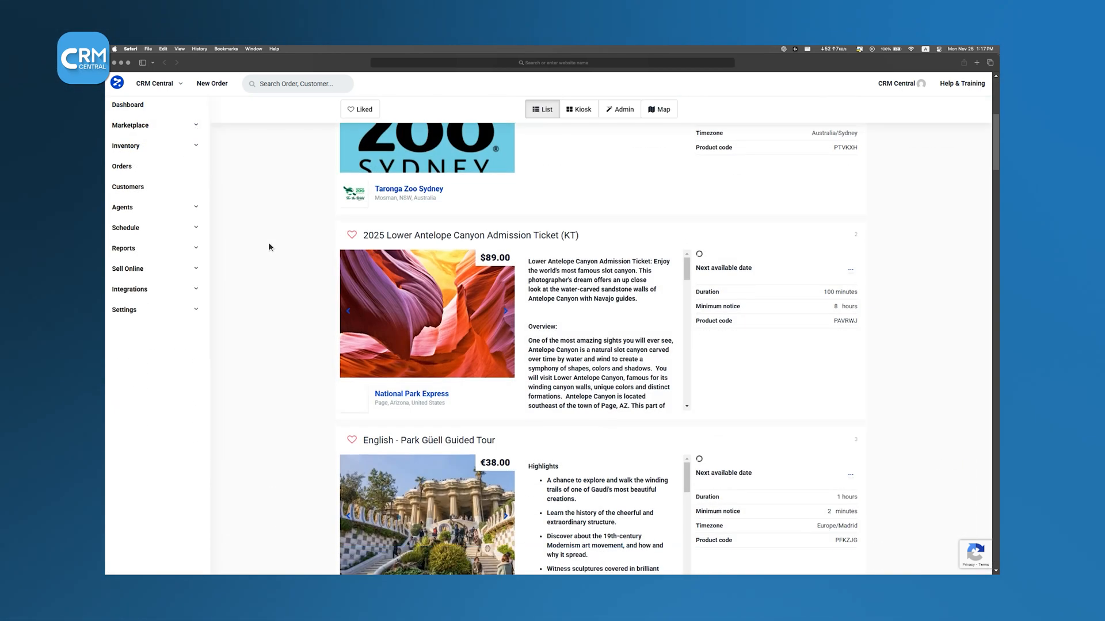
scroll(down, 3)
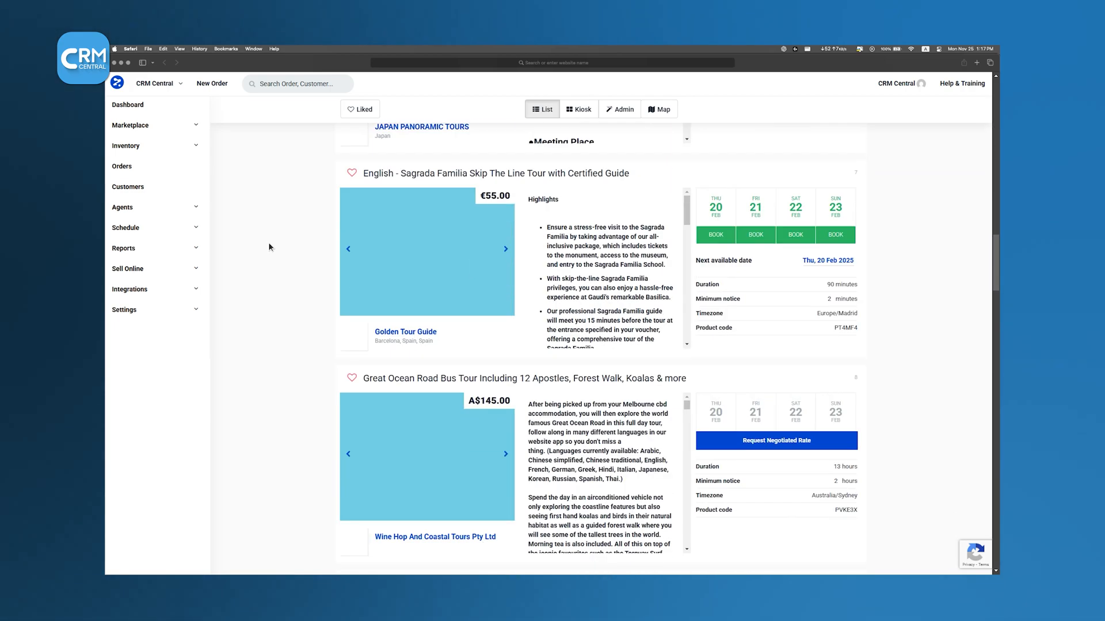
scroll(up, 3)
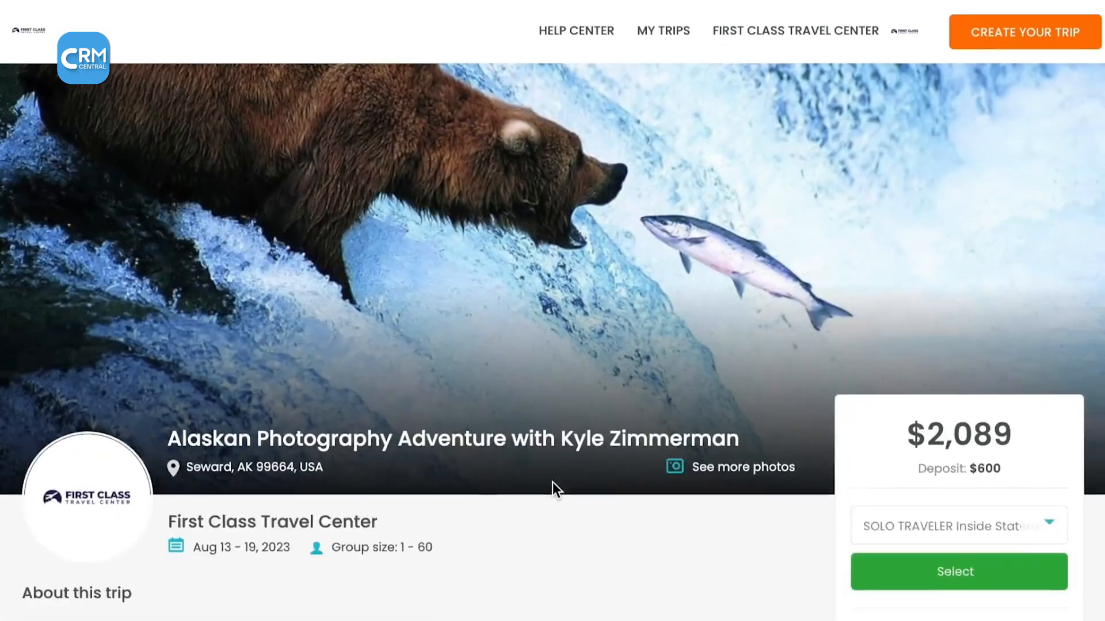
Preview sample booking pages including the Inca Trail tour, then open HM Trip's Trip Basics editor.
scroll(down, 3)
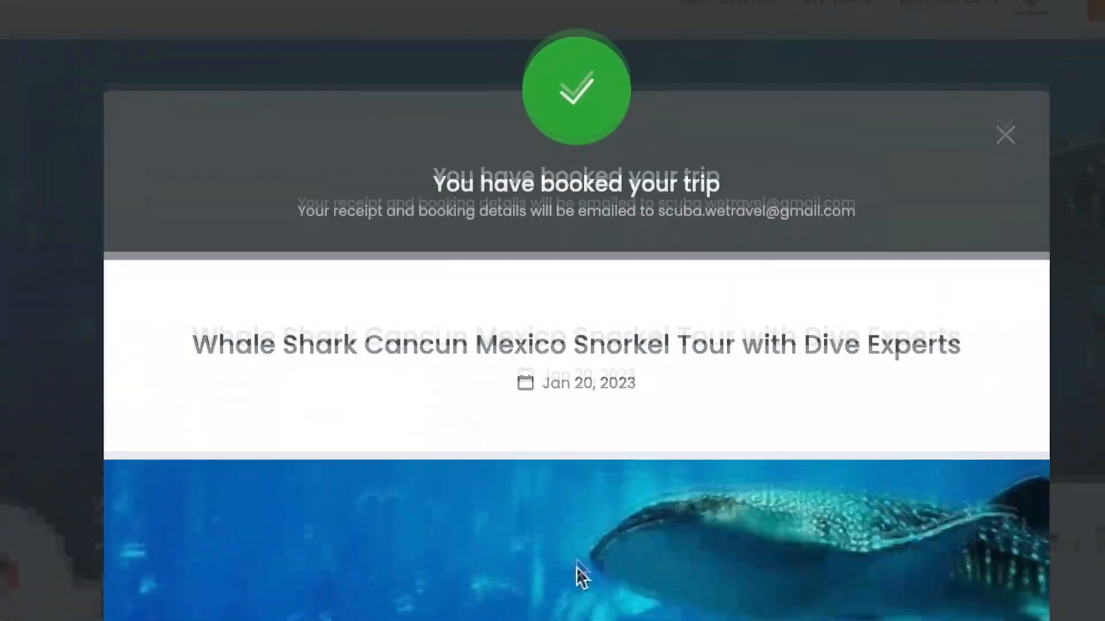
click(1006, 136)
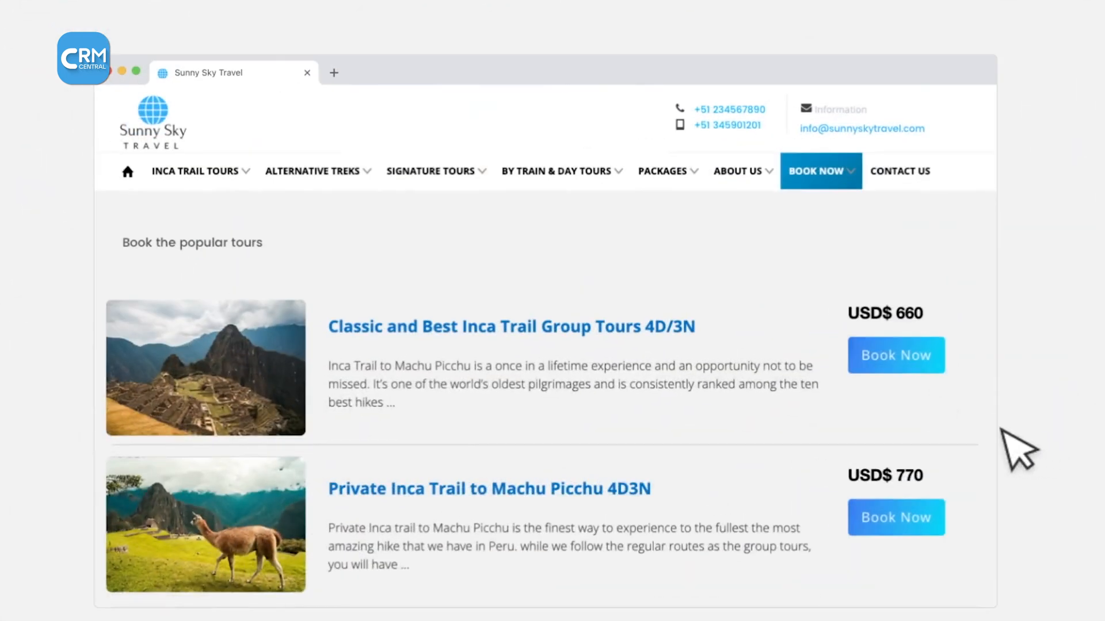
click(895, 356)
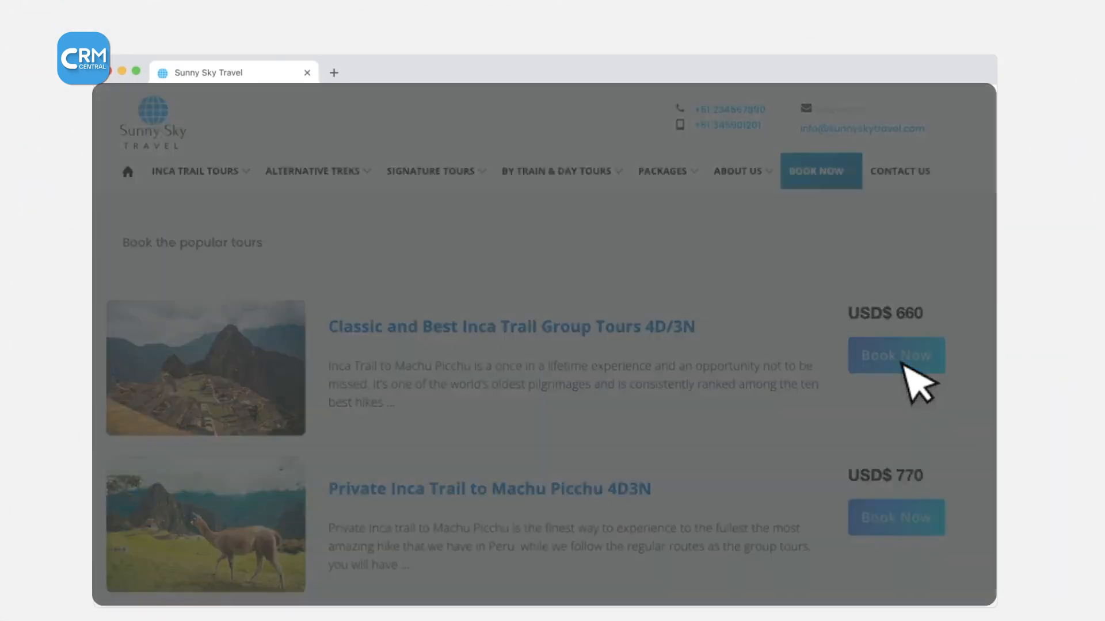
click(895, 356)
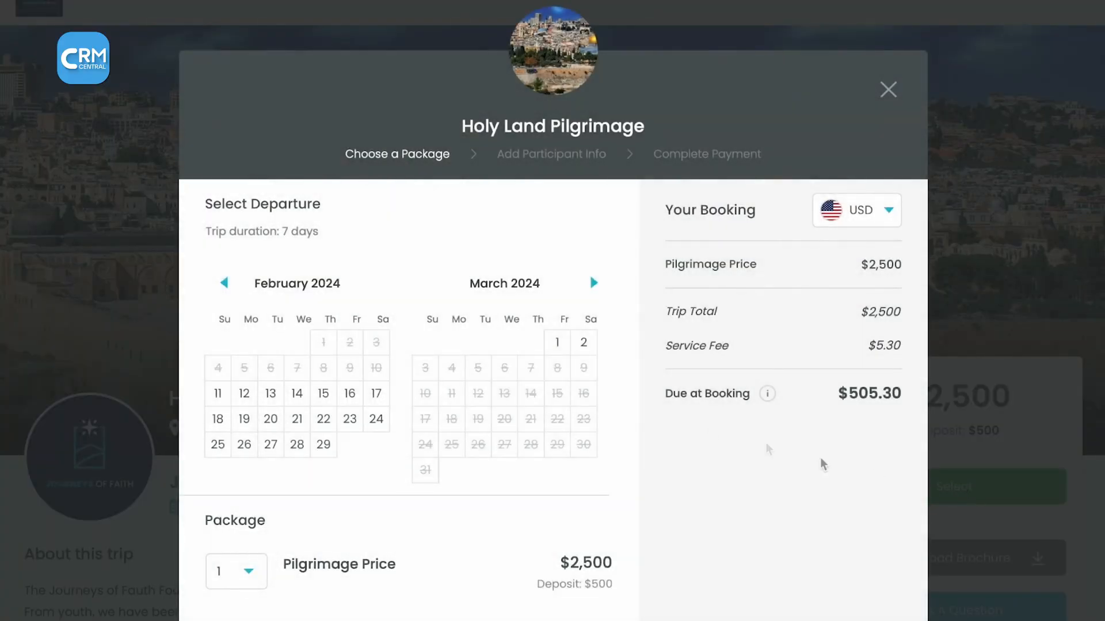
click(887, 89)
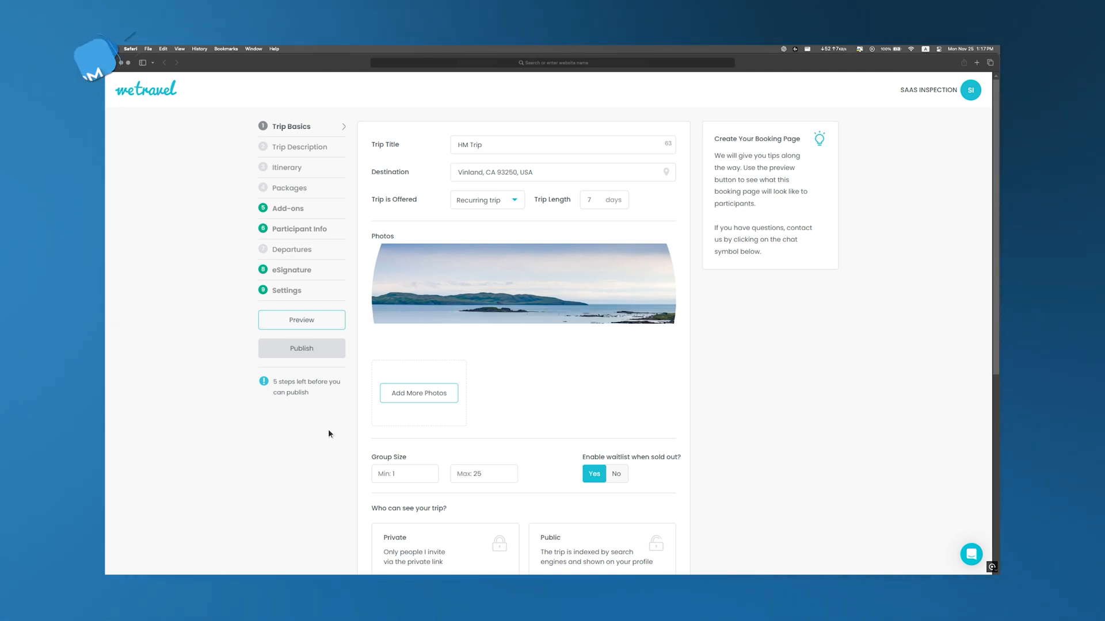
Crop the HM Trip cover photo into a circle.
click(299, 146)
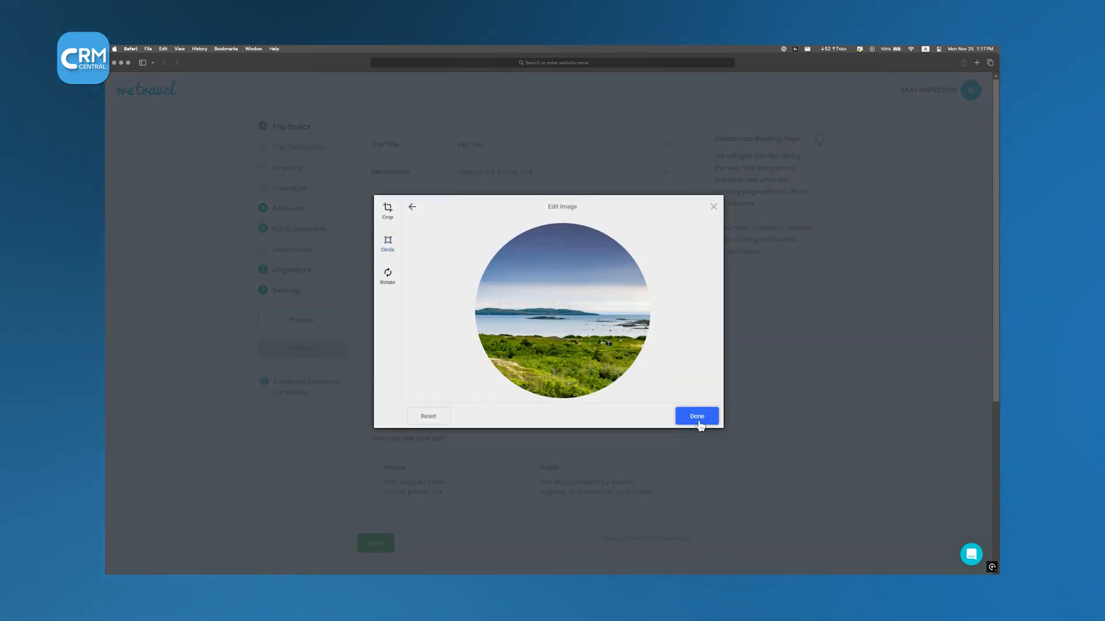
click(695, 415)
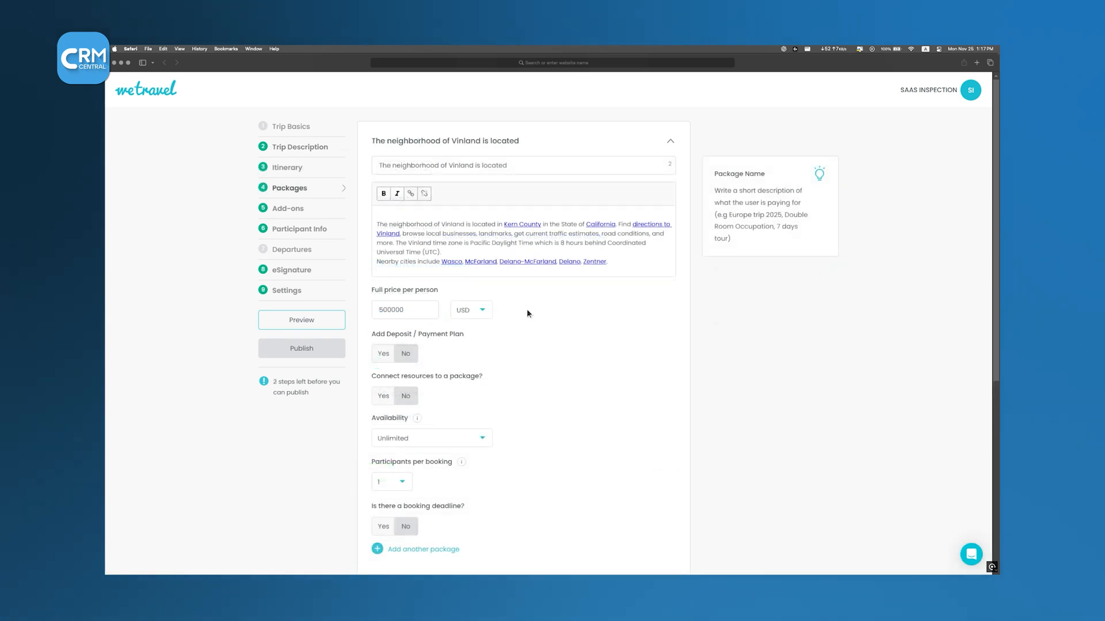
mouse_move(353, 364)
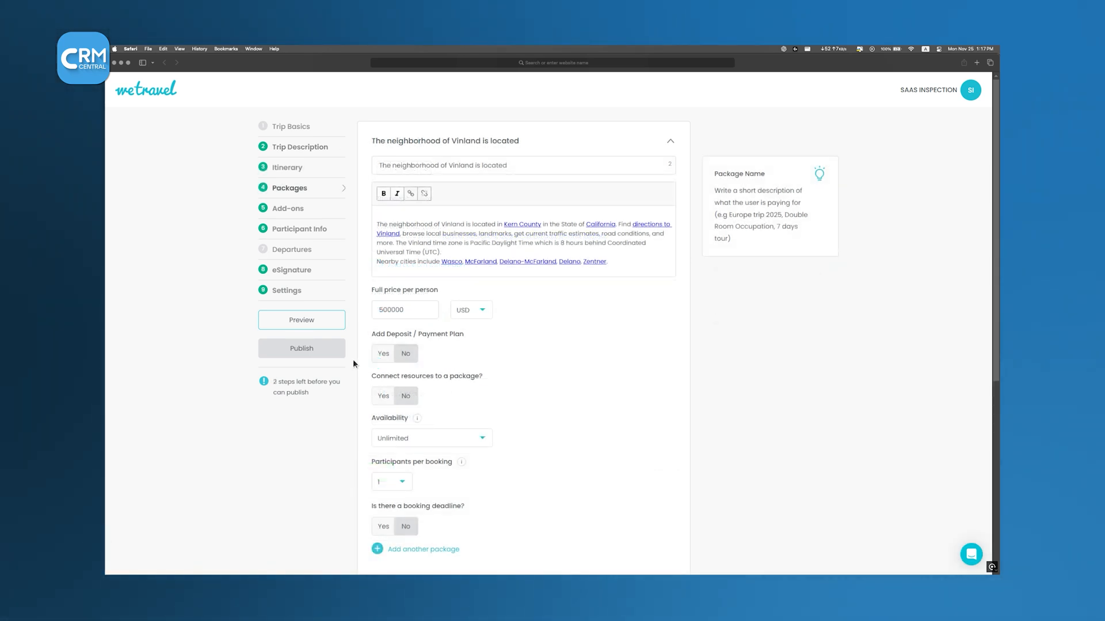
Turn on a deposit and payment plan and choose the number of installments.
click(383, 353)
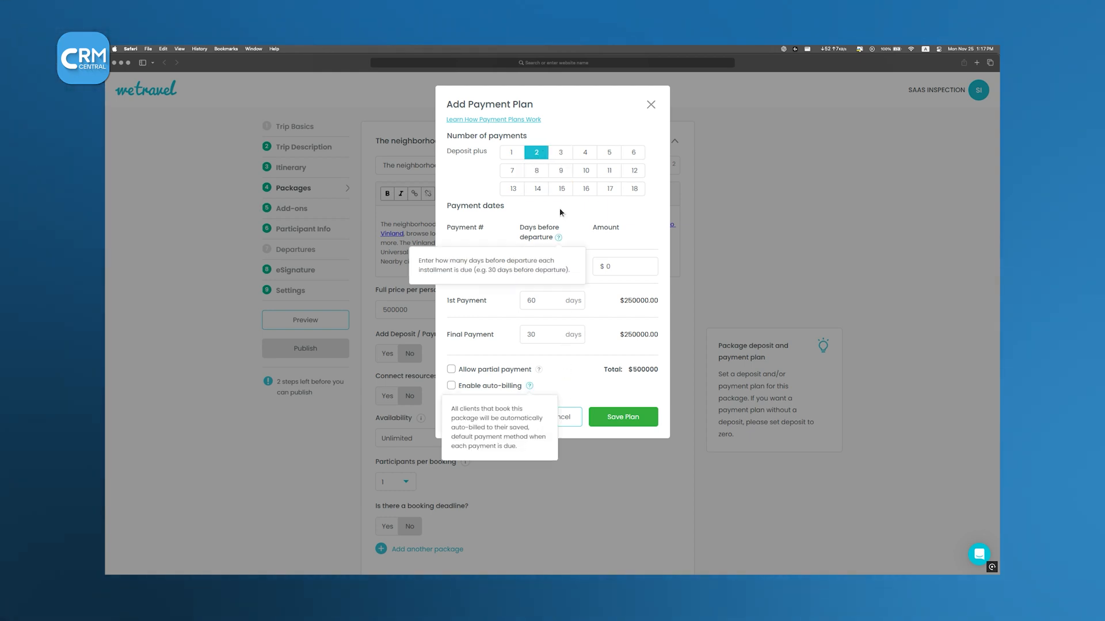
click(629, 187)
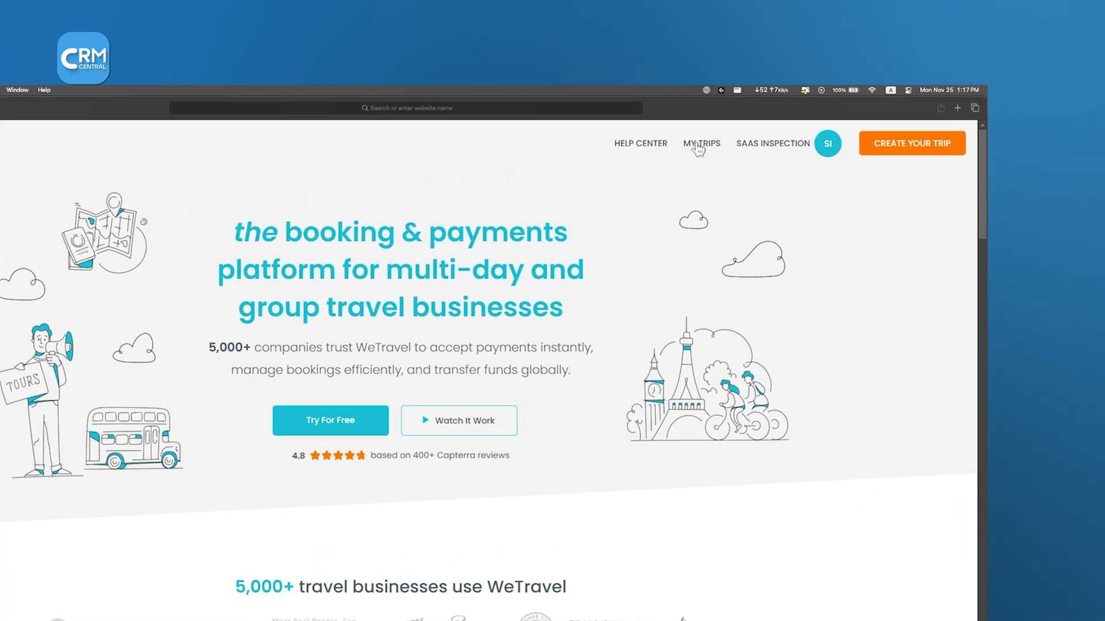
Go to My Trips and open Manage Trip on the HM Trip card.
click(701, 142)
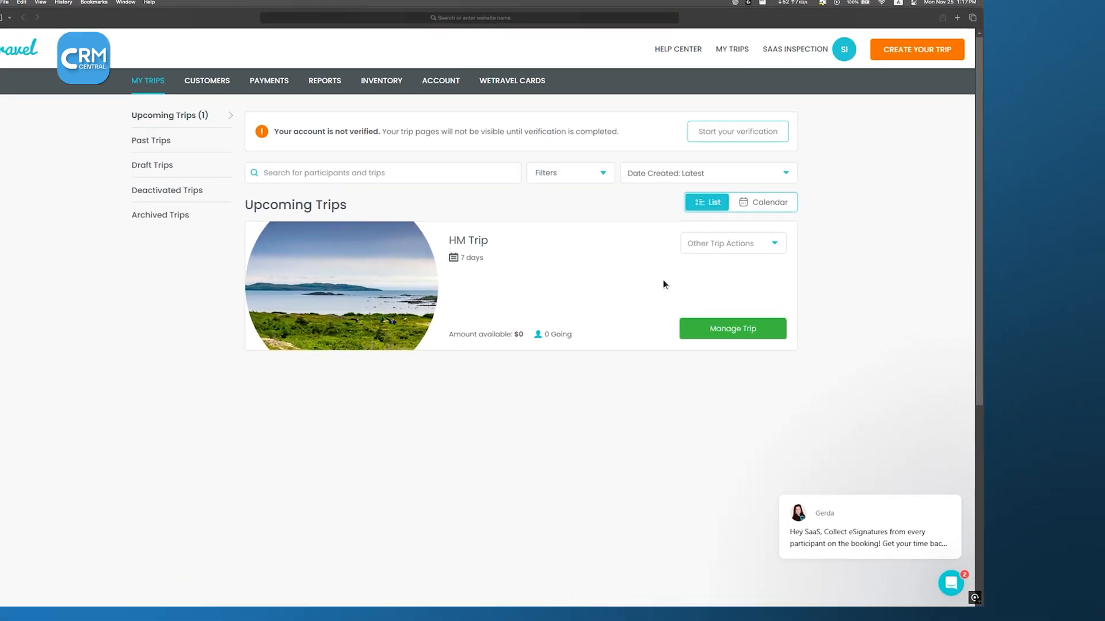
click(732, 328)
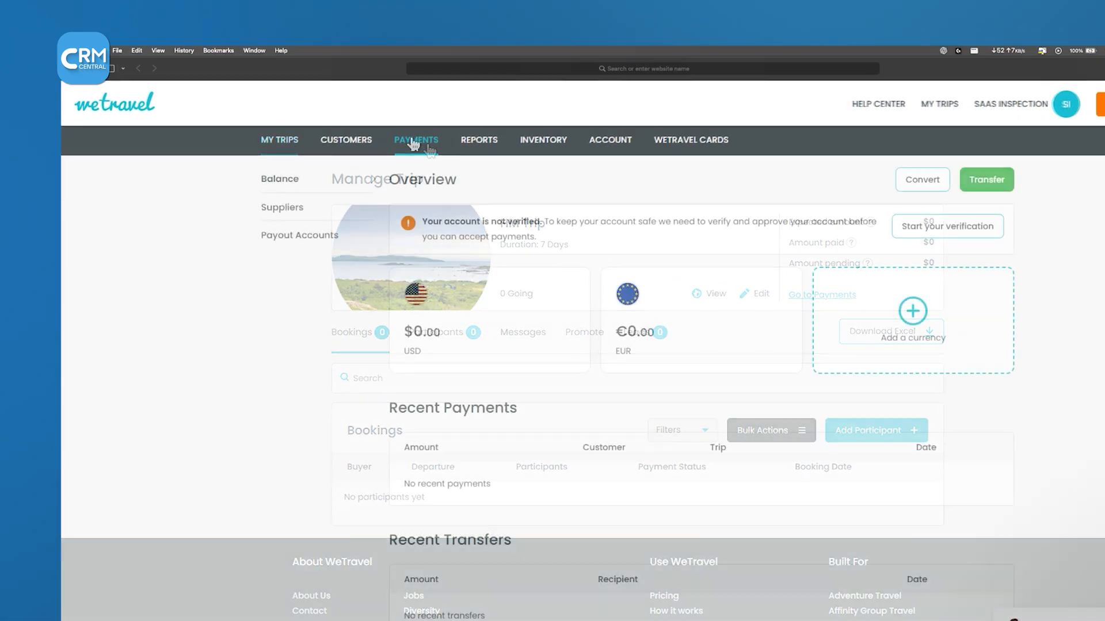
View the Payments overview with $0 USD and €0 EUR balances, then Payments Reporting.
click(415, 139)
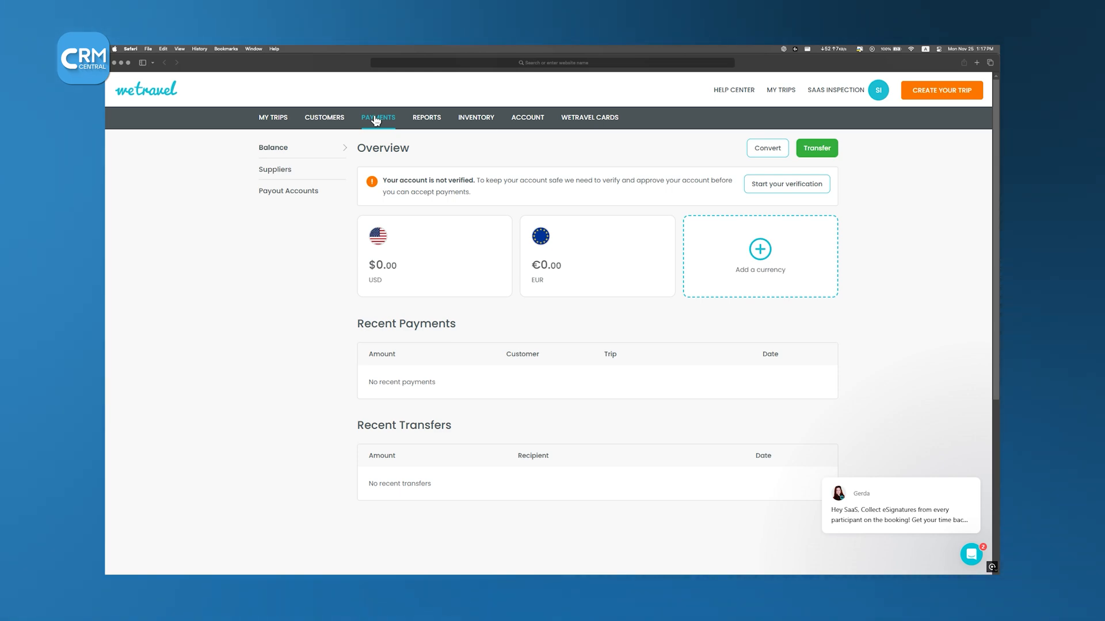
click(426, 118)
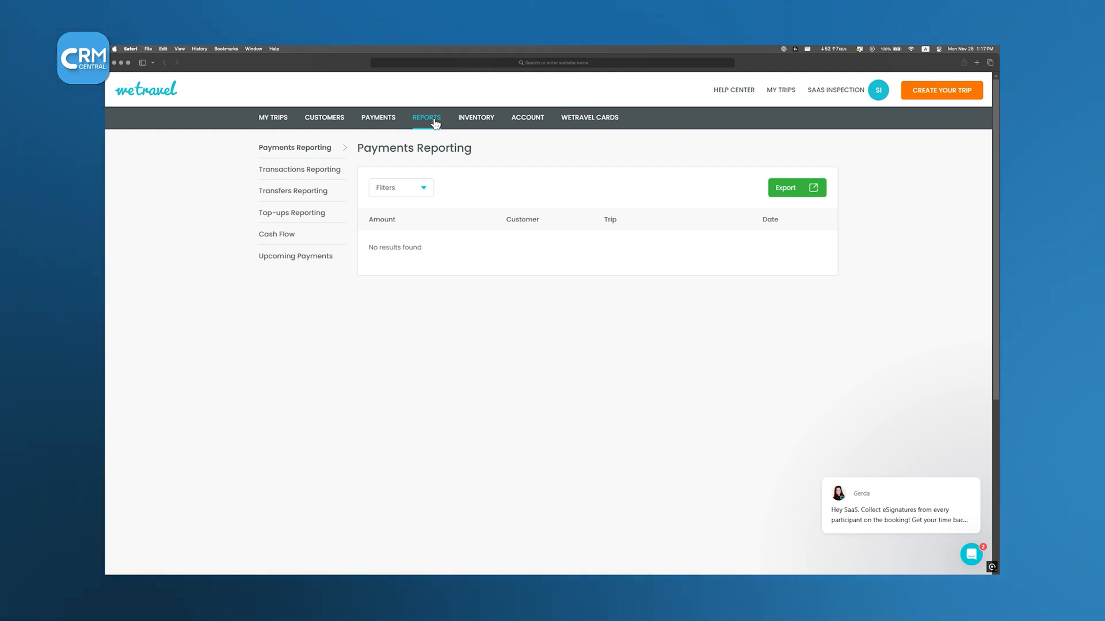
mouse_move(341, 159)
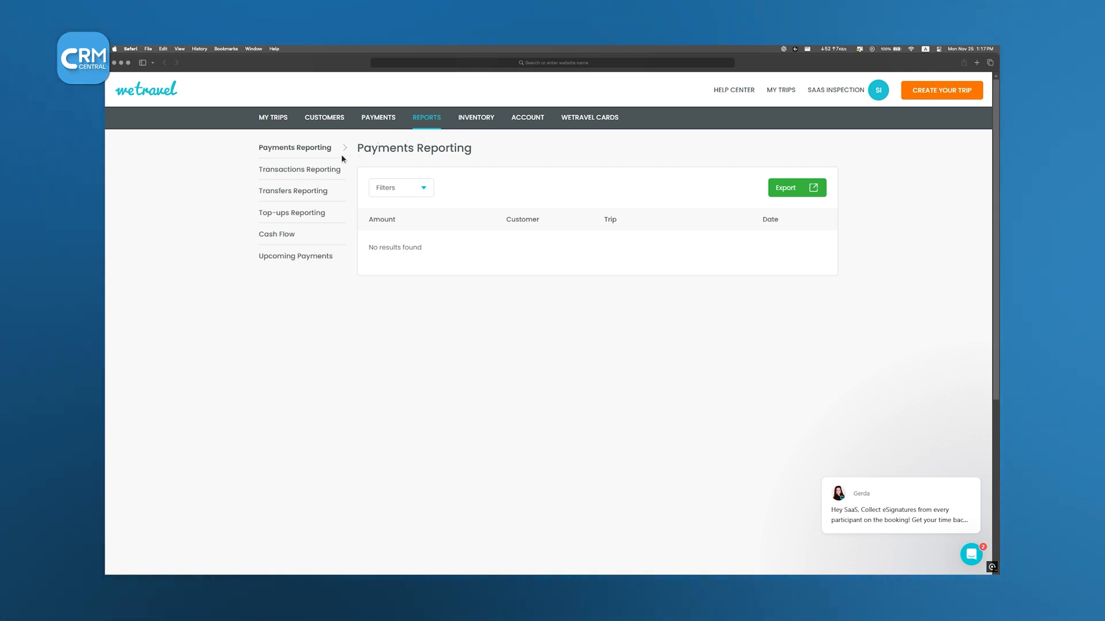
mouse_move(337, 151)
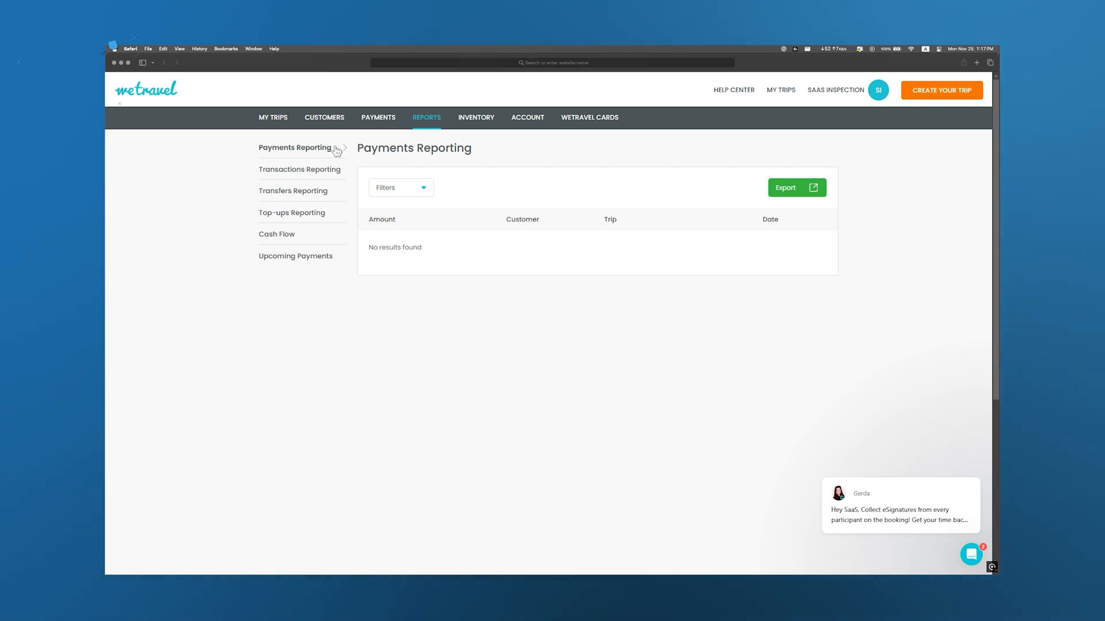
mouse_move(320, 177)
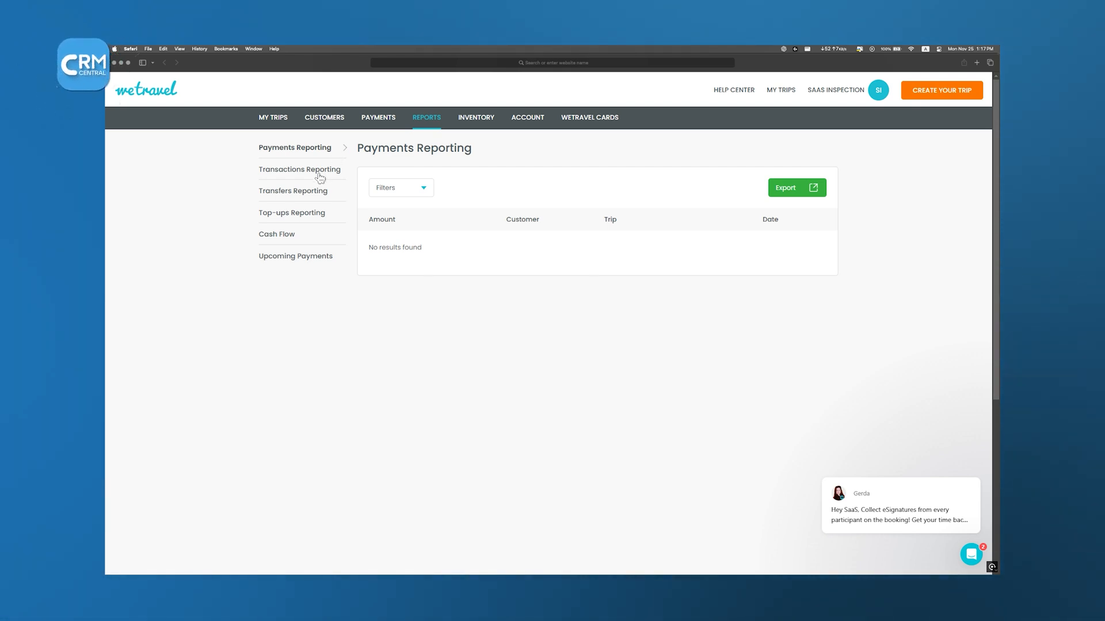
View the empty Transactions report and then the Transfers report.
click(299, 169)
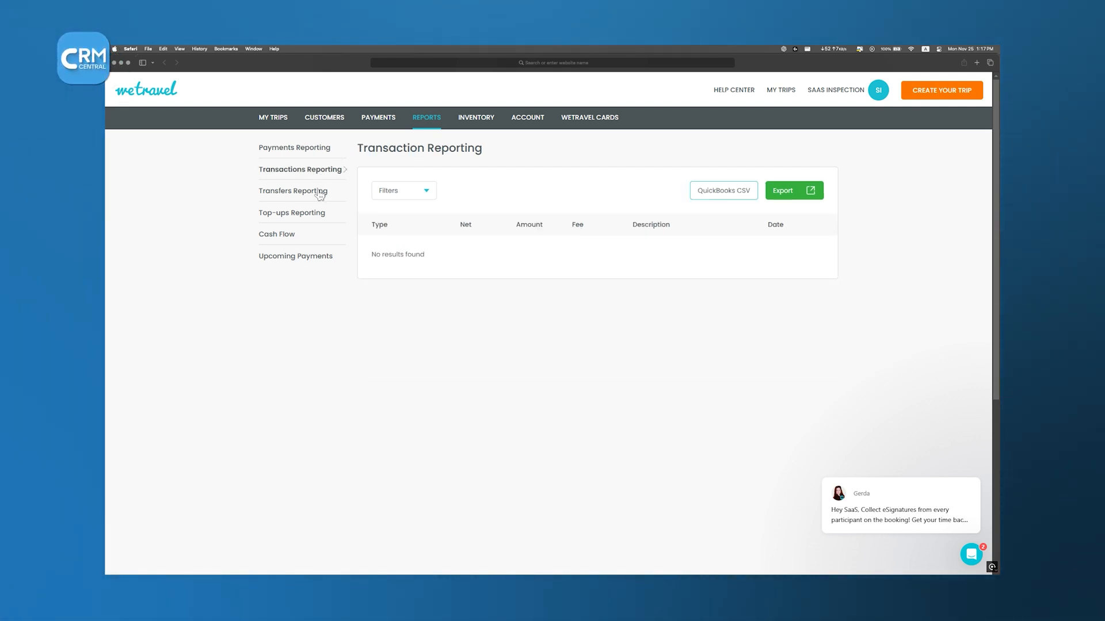
click(291, 213)
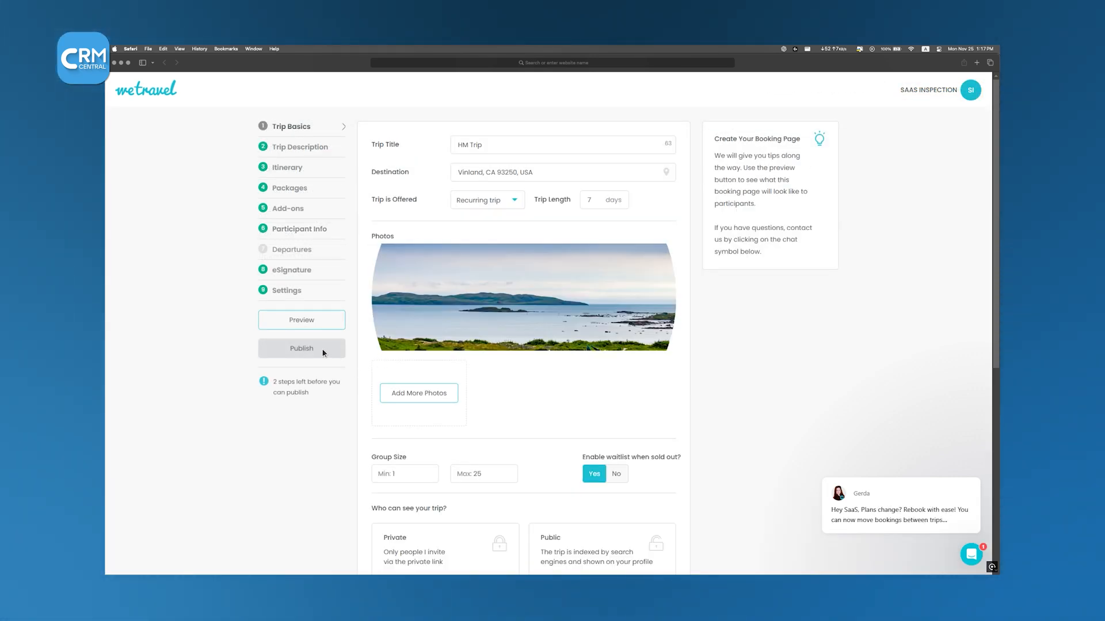
Advance through Trip Basics and Trip Description to Packages and choose the package's availability.
scroll(down, 3)
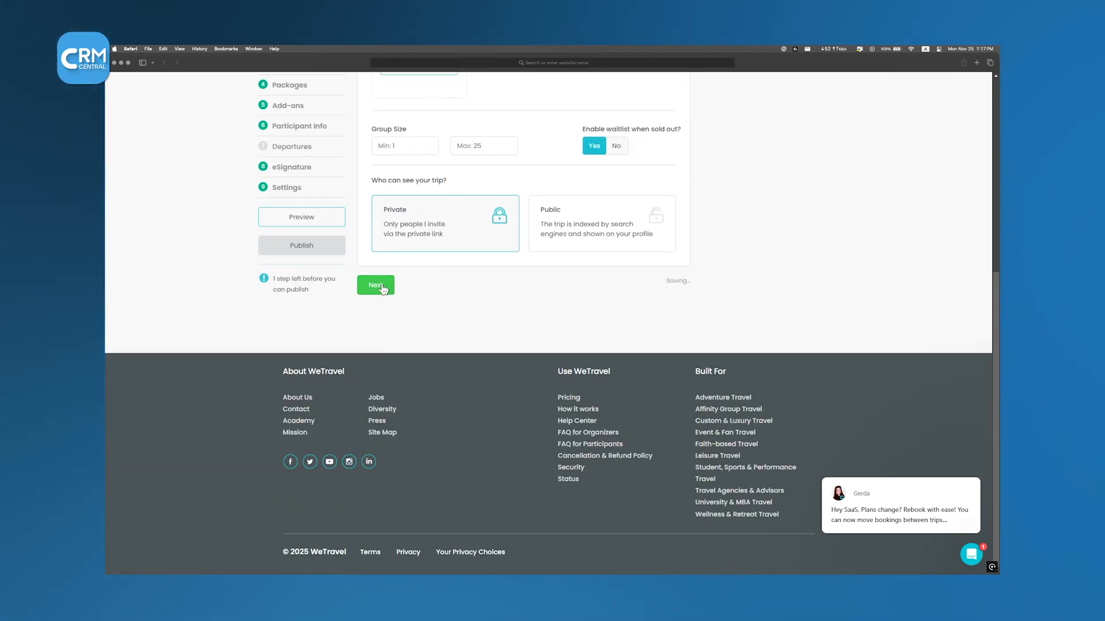
click(375, 285)
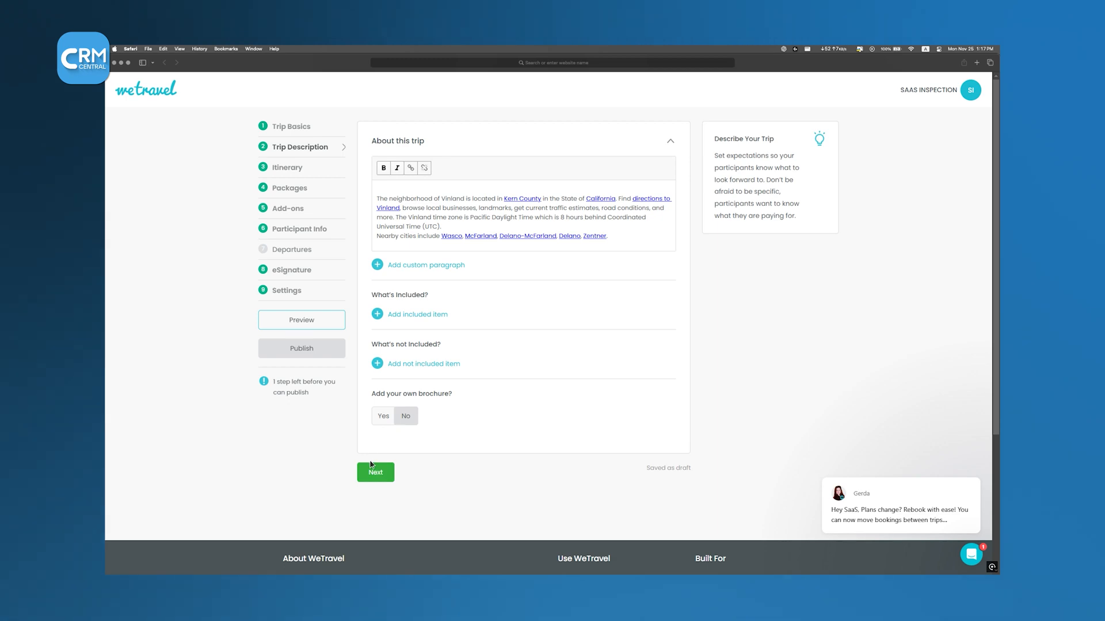
click(375, 472)
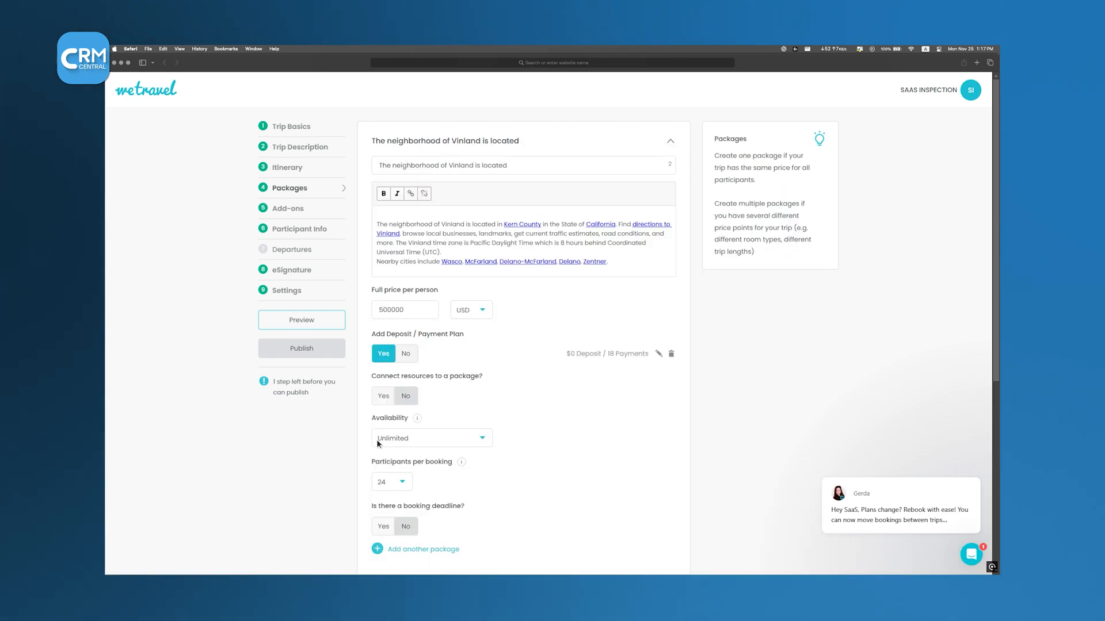
click(288, 208)
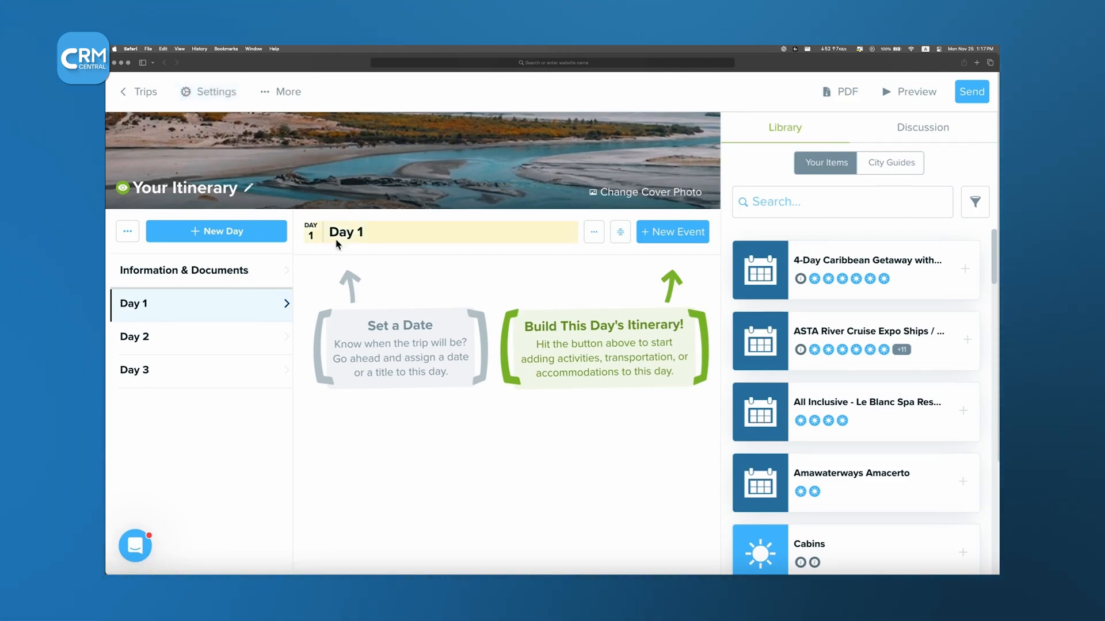
mouse_move(352, 242)
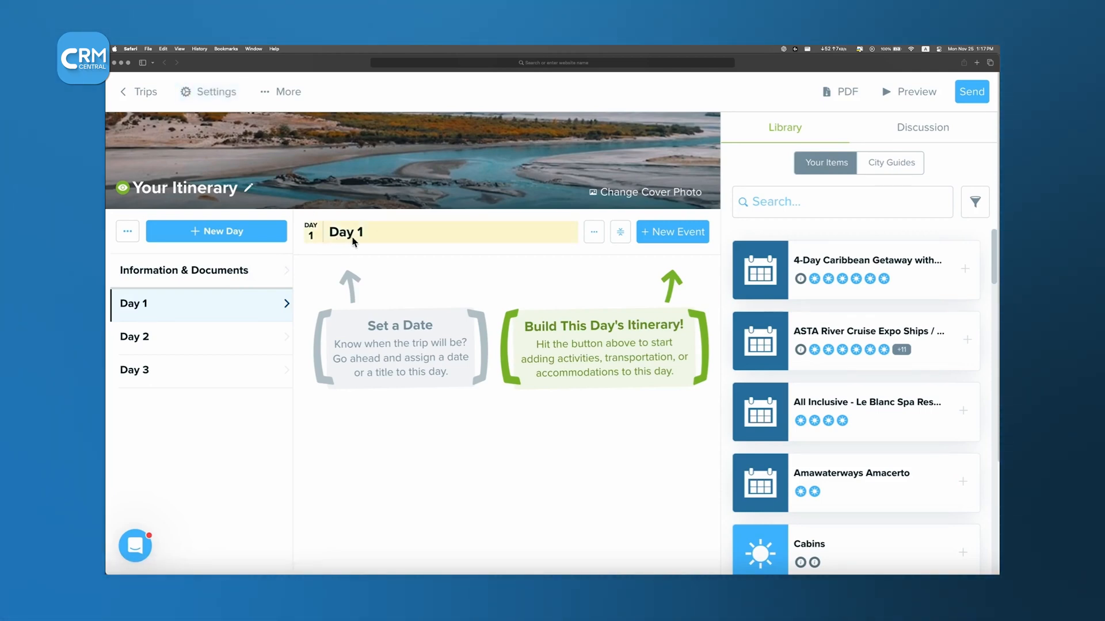
Start adding a date to Day 1 of the itinerary from its header.
click(346, 232)
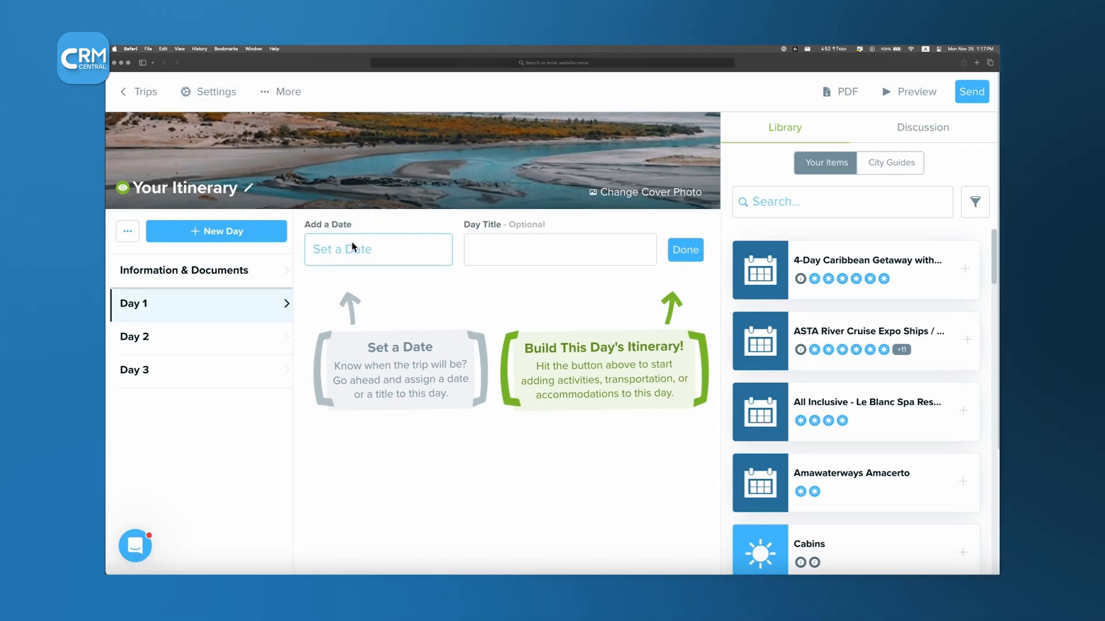
click(377, 249)
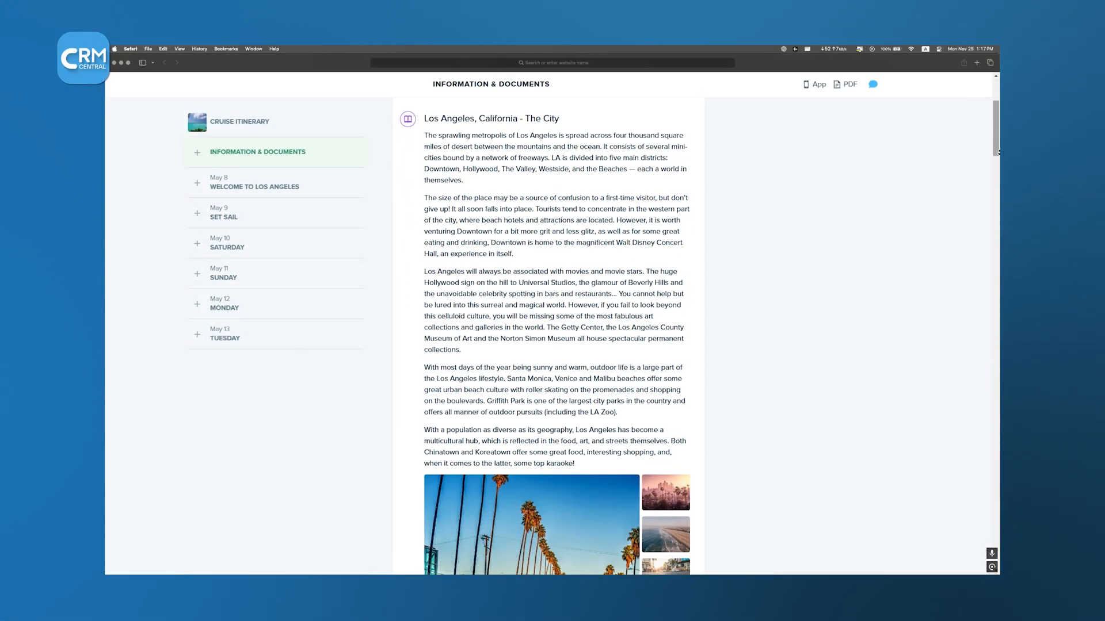
Scroll the cruise preview through Los Angeles information down to the Delta Dallas–Los Angeles flights.
scroll(down, 3)
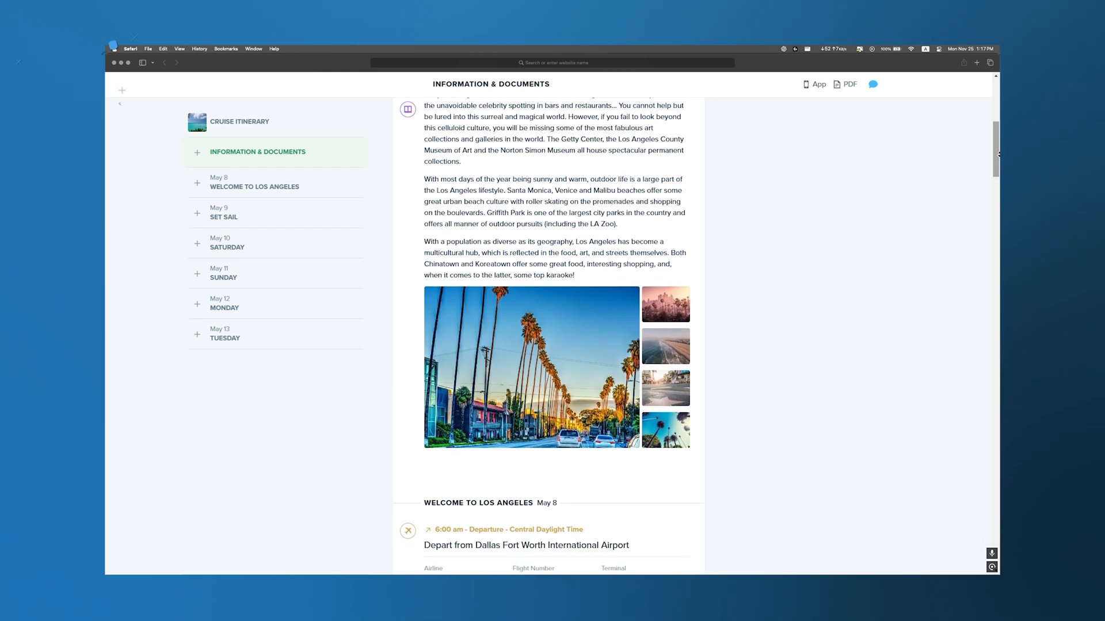
scroll(down, 3)
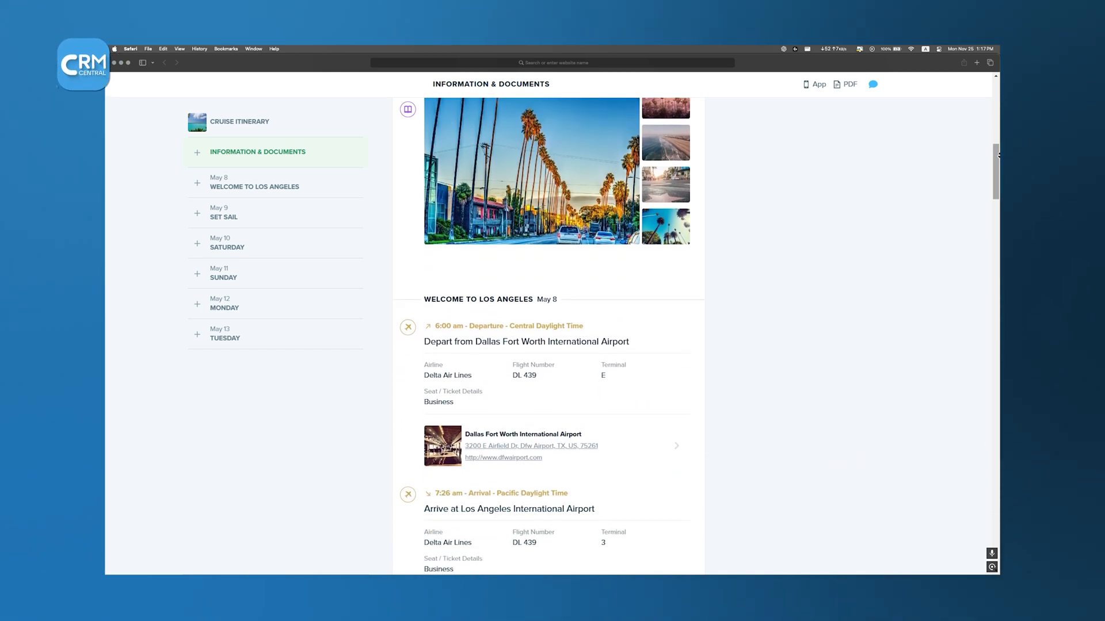
scroll(down, 3)
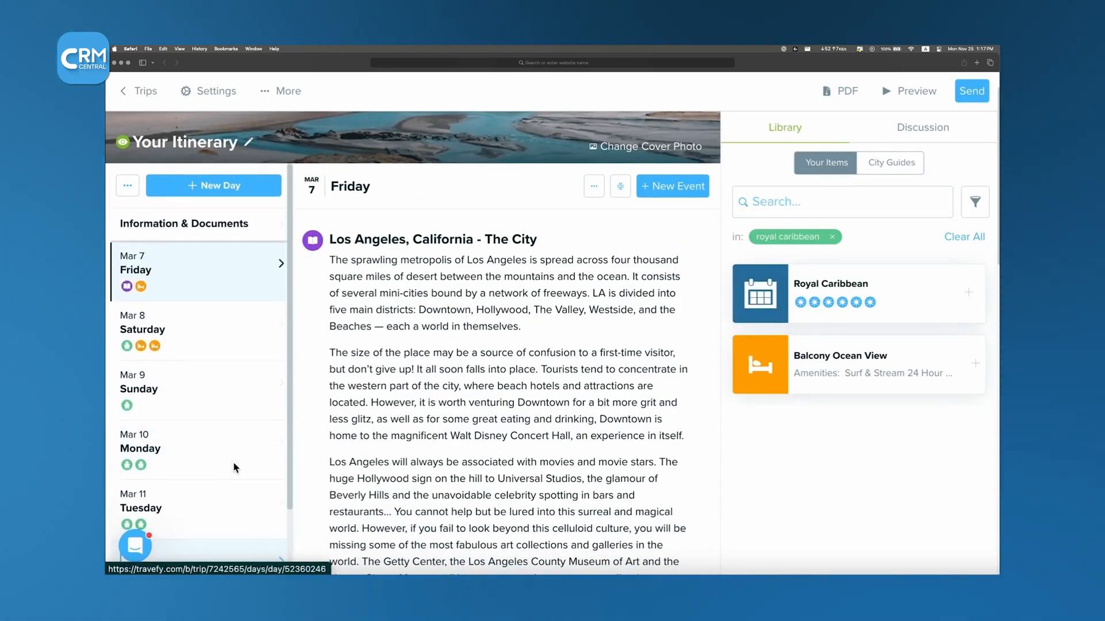
Browse the Friday day past the DoubleTree San Pedro check-in, then switch to Sunday's At Sea day.
scroll(down, 3)
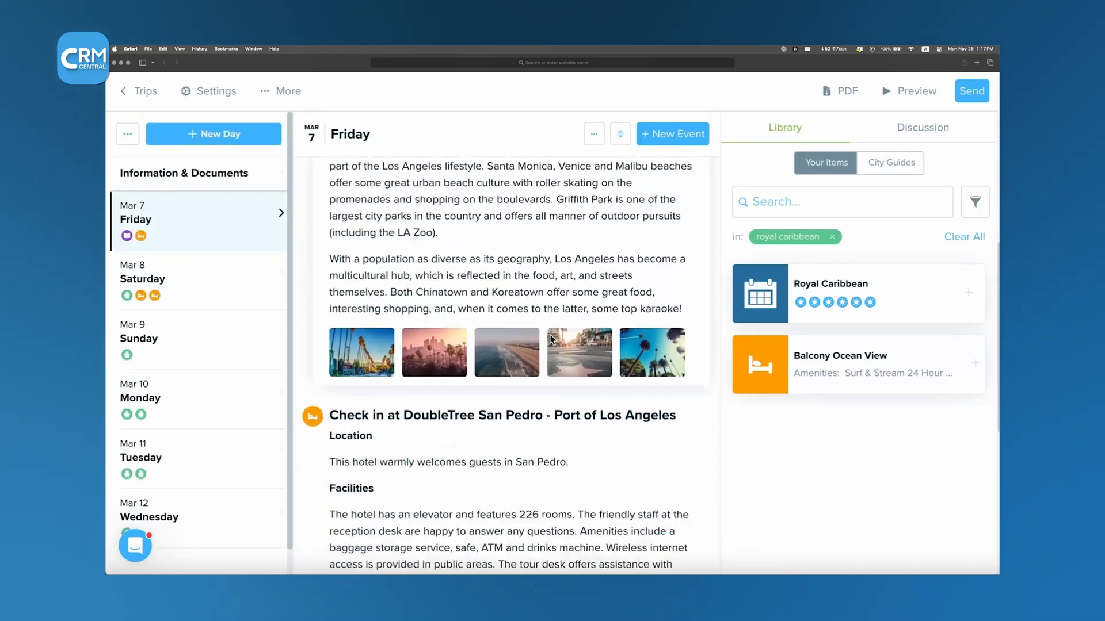
scroll(down, 3)
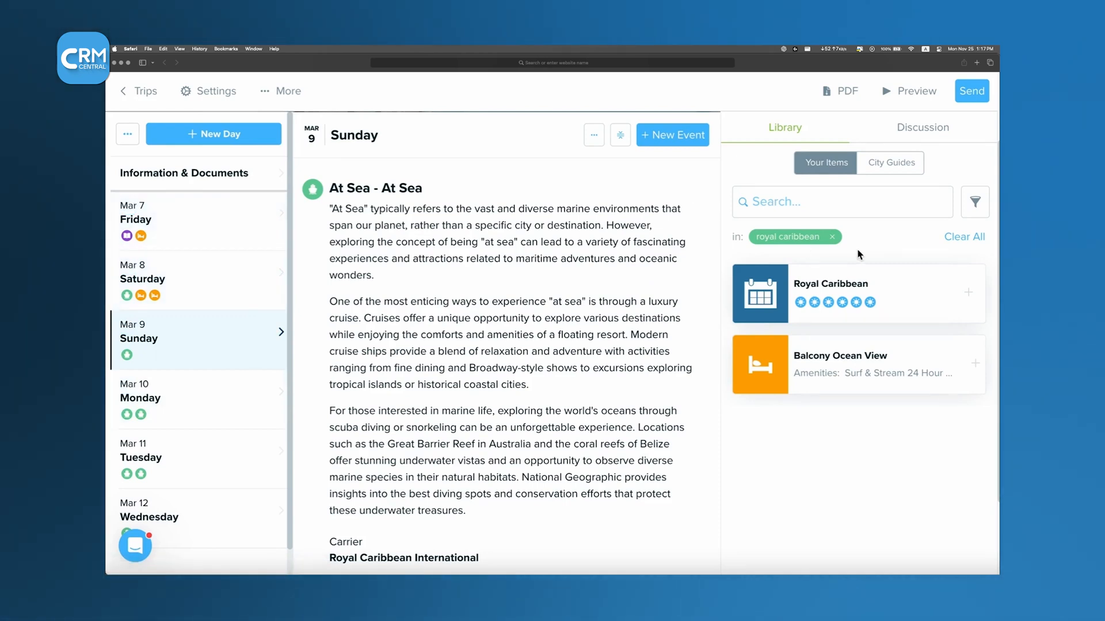
click(890, 162)
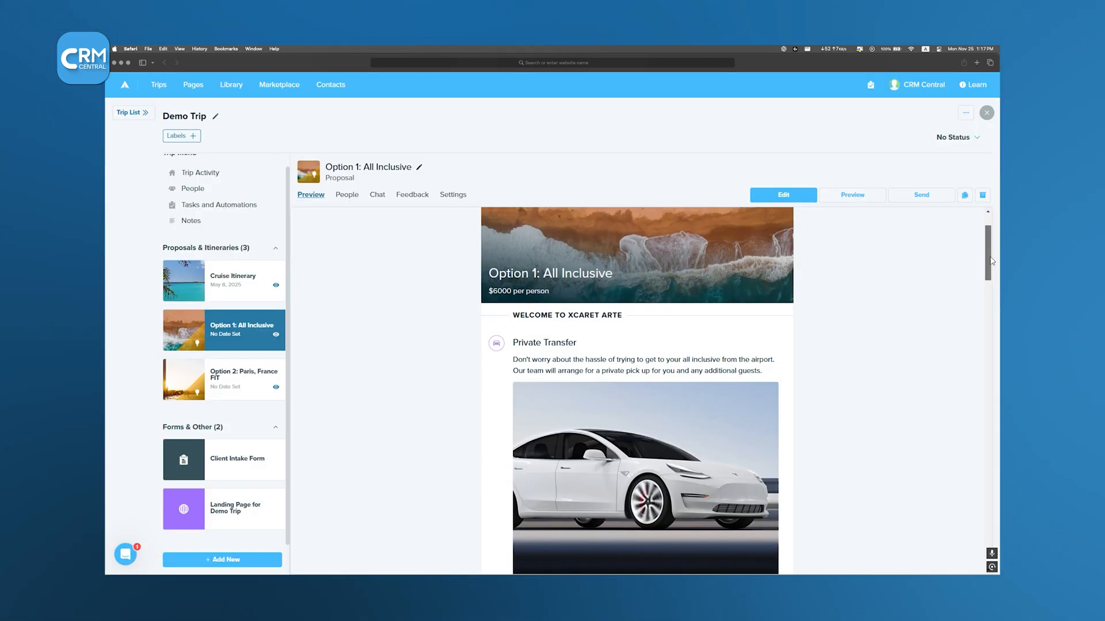
Open the All Inclusive proposal editor and browse its Xcaret days through Day 3.
scroll(down, 3)
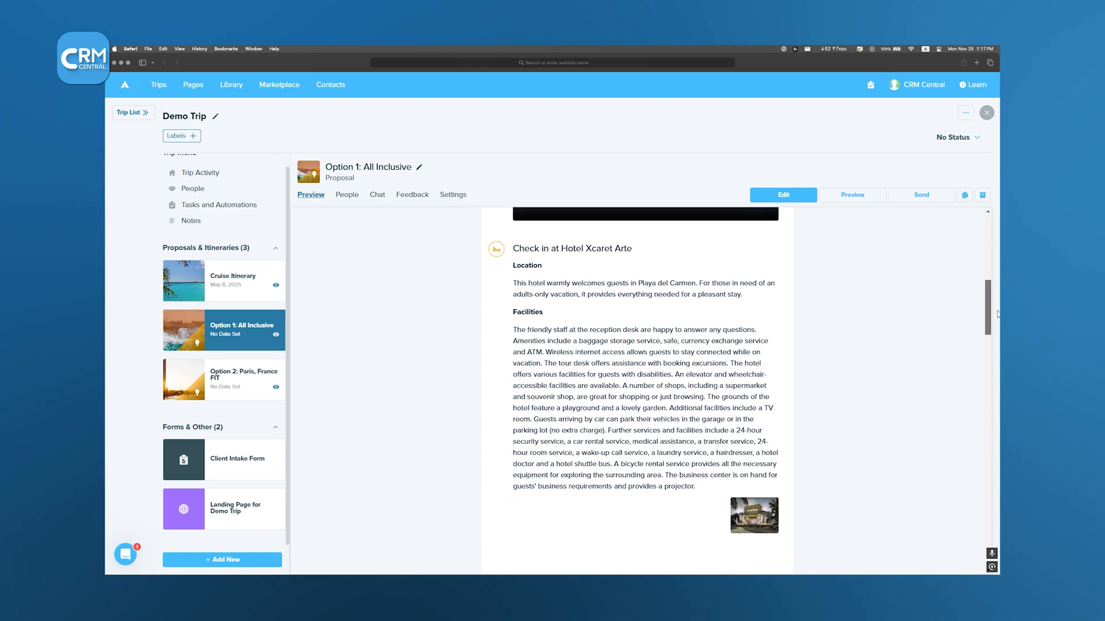
click(454, 194)
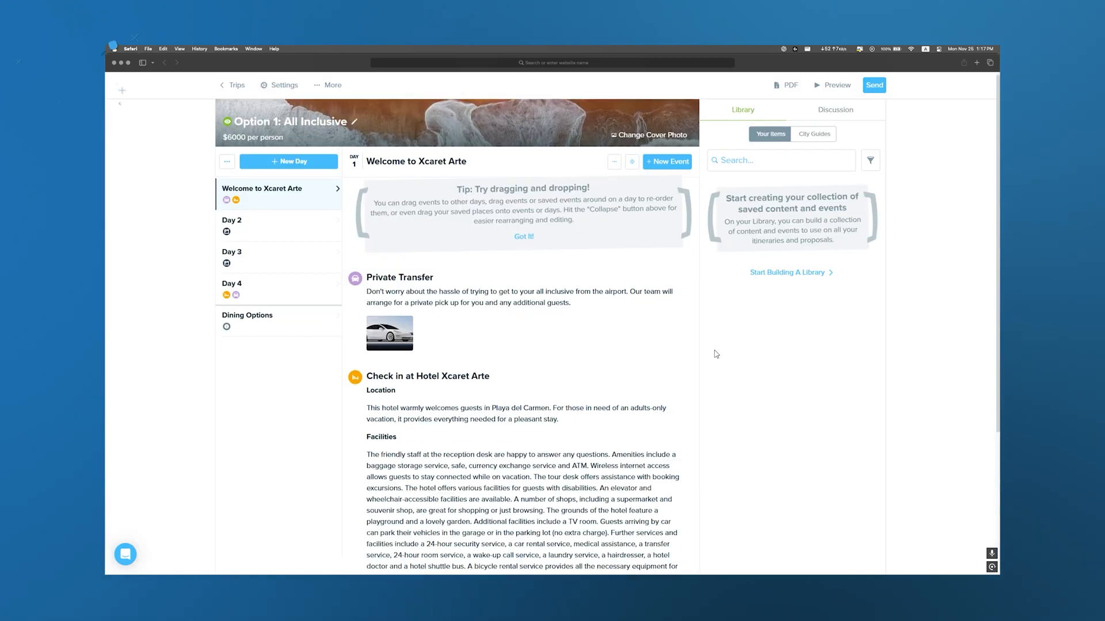
scroll(down, 3)
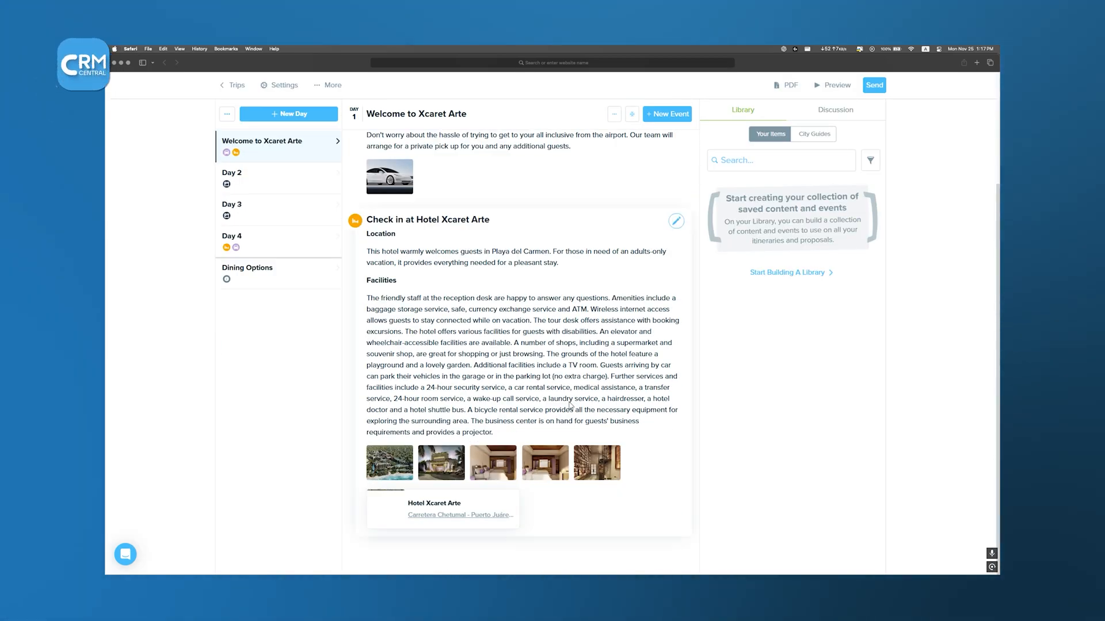
mouse_move(699, 367)
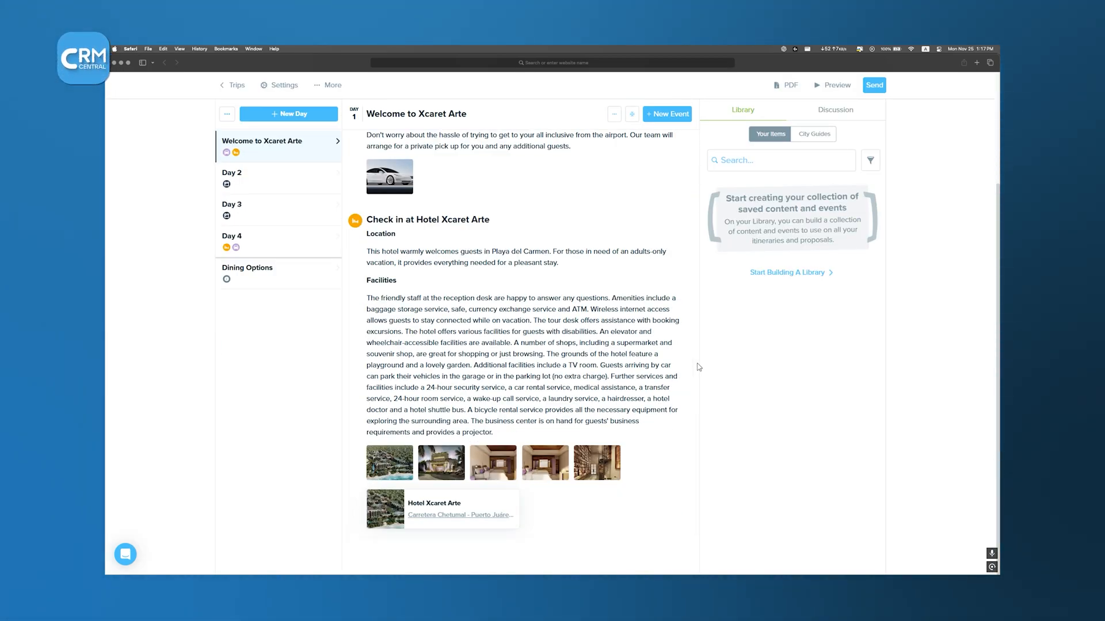
click(233, 173)
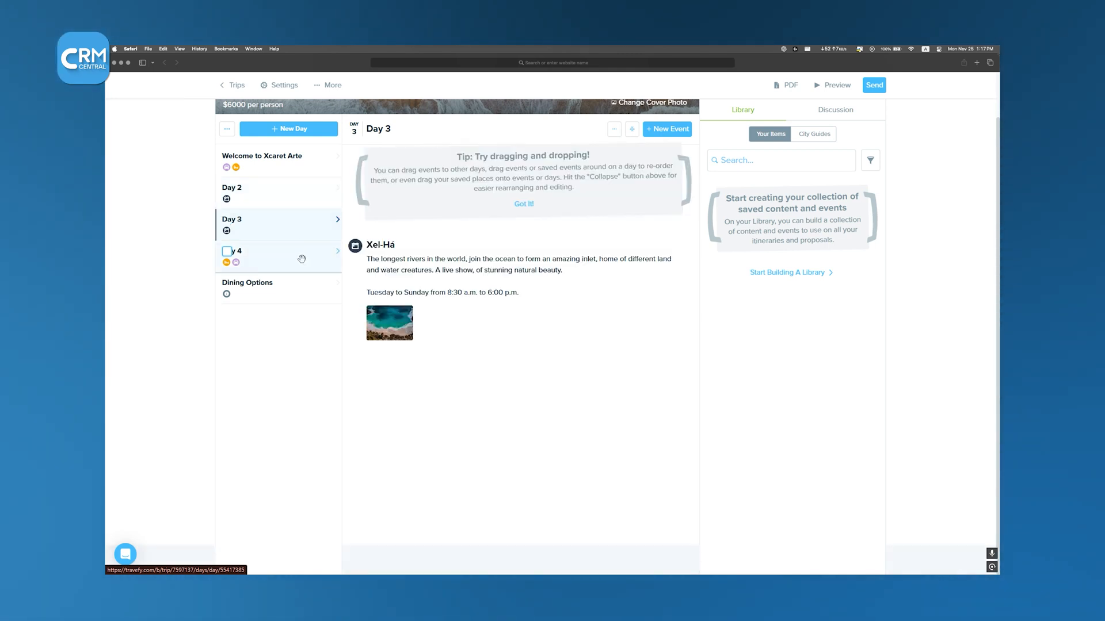
Review the Client Intake Form questions from the Library, then move to the website preview.
click(330, 84)
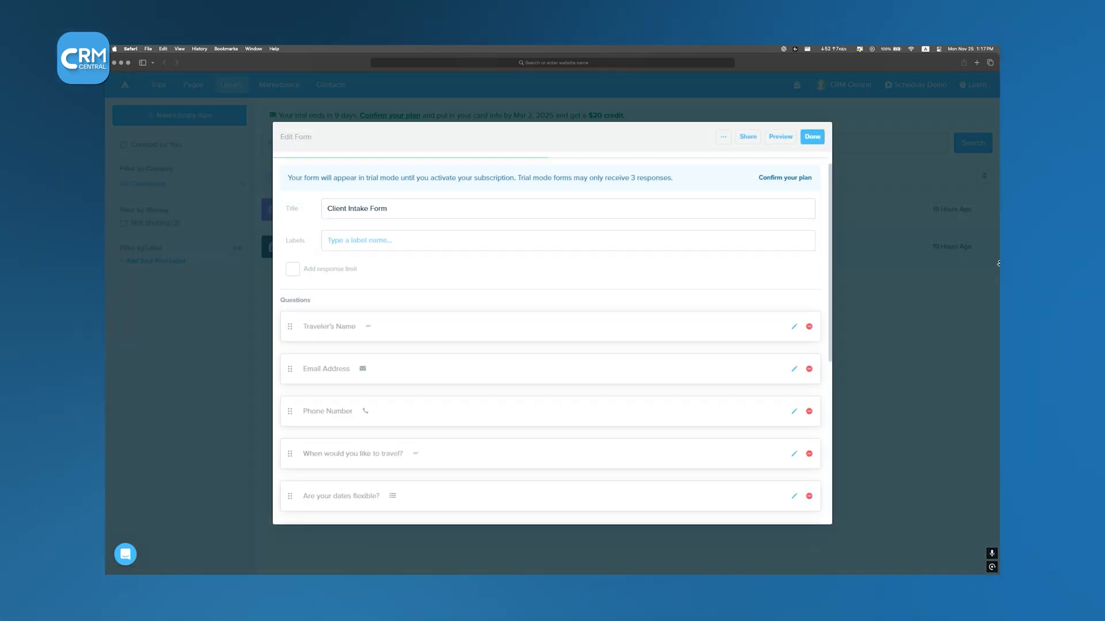
scroll(down, 3)
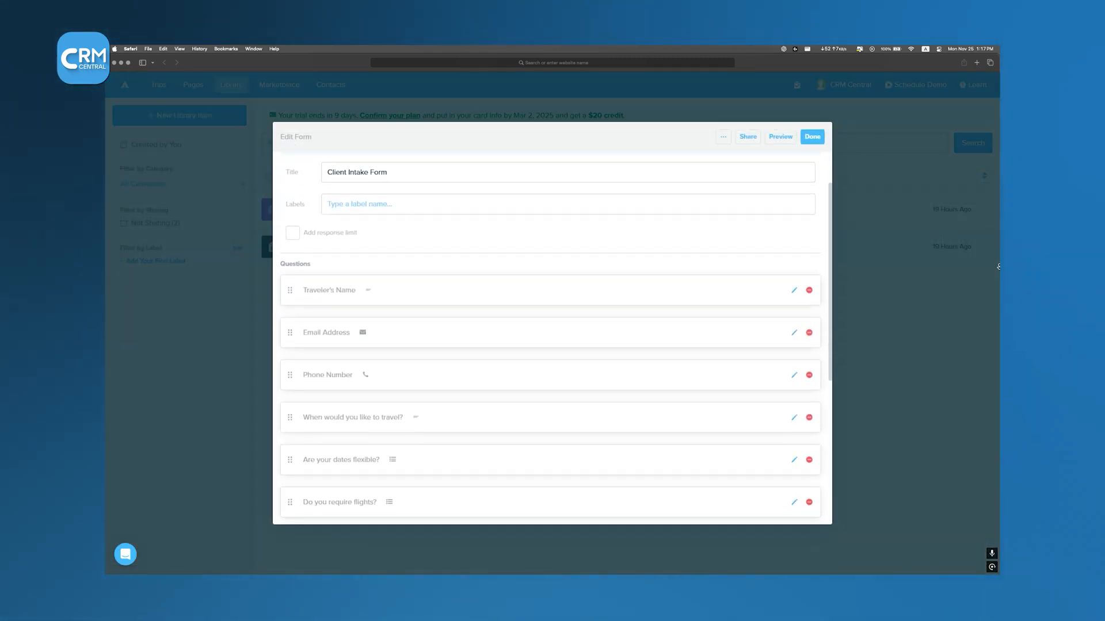
click(796, 84)
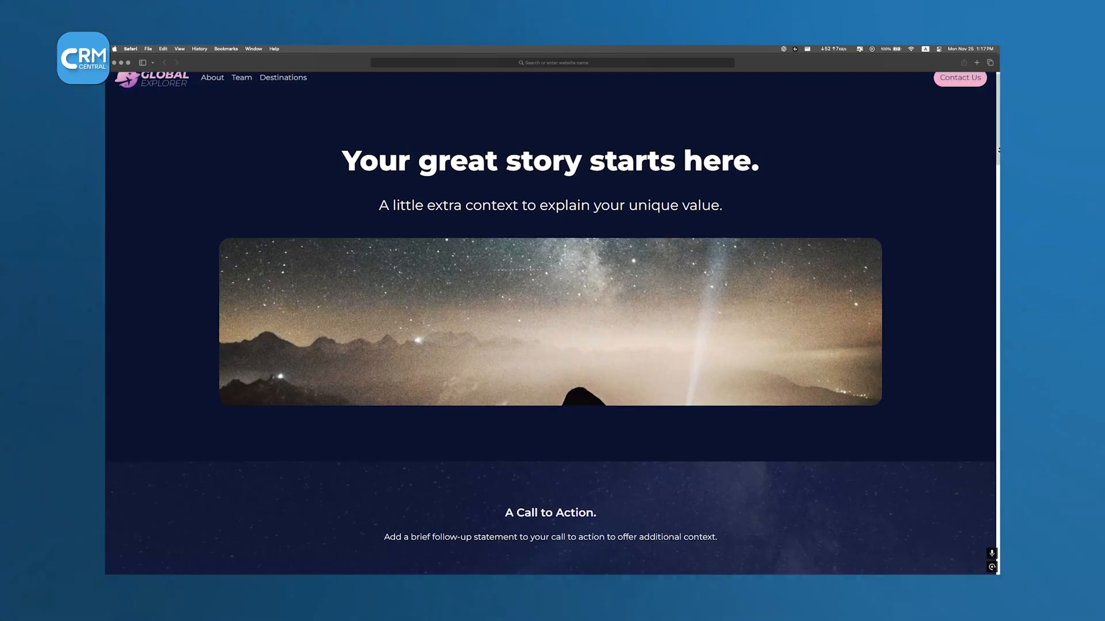
Scroll through the sample landing page's sections and back up to the top.
scroll(down, 3)
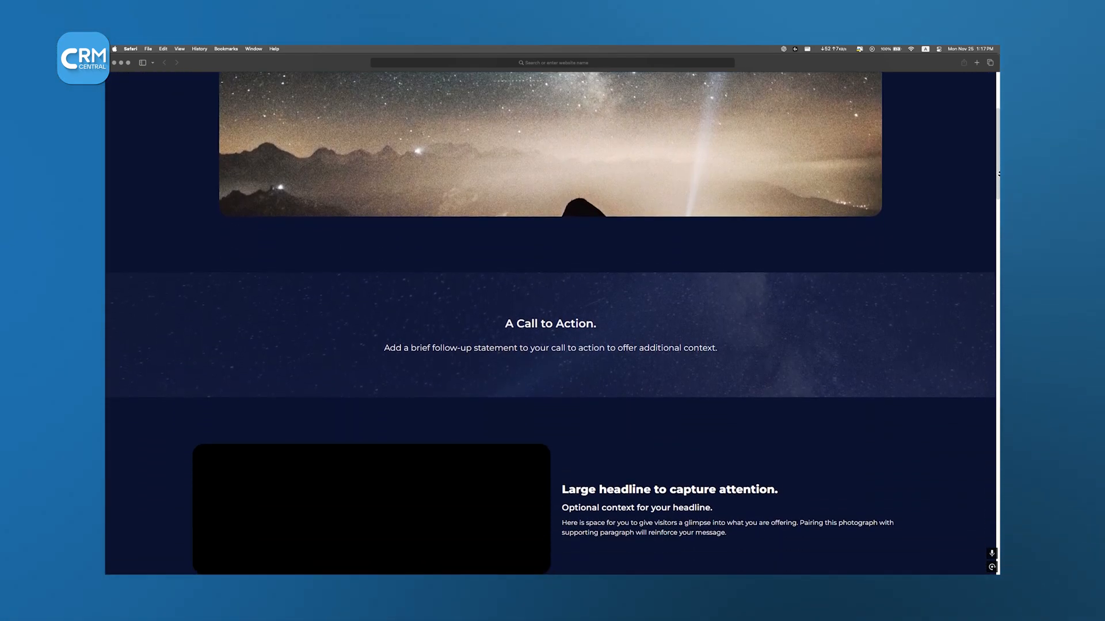
scroll(down, 3)
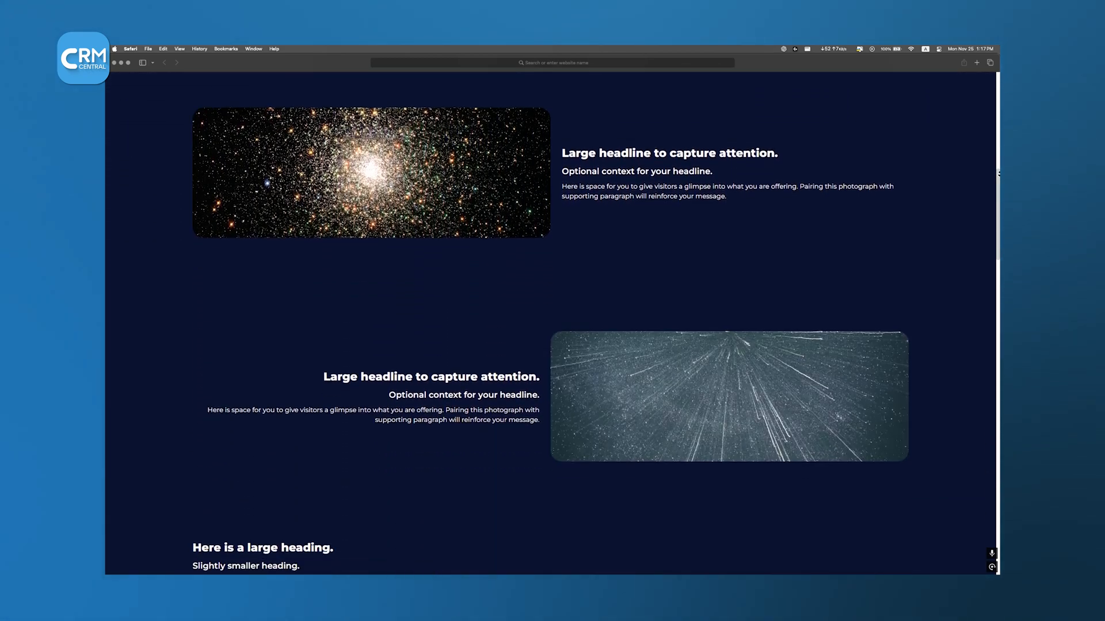
scroll(down, 3)
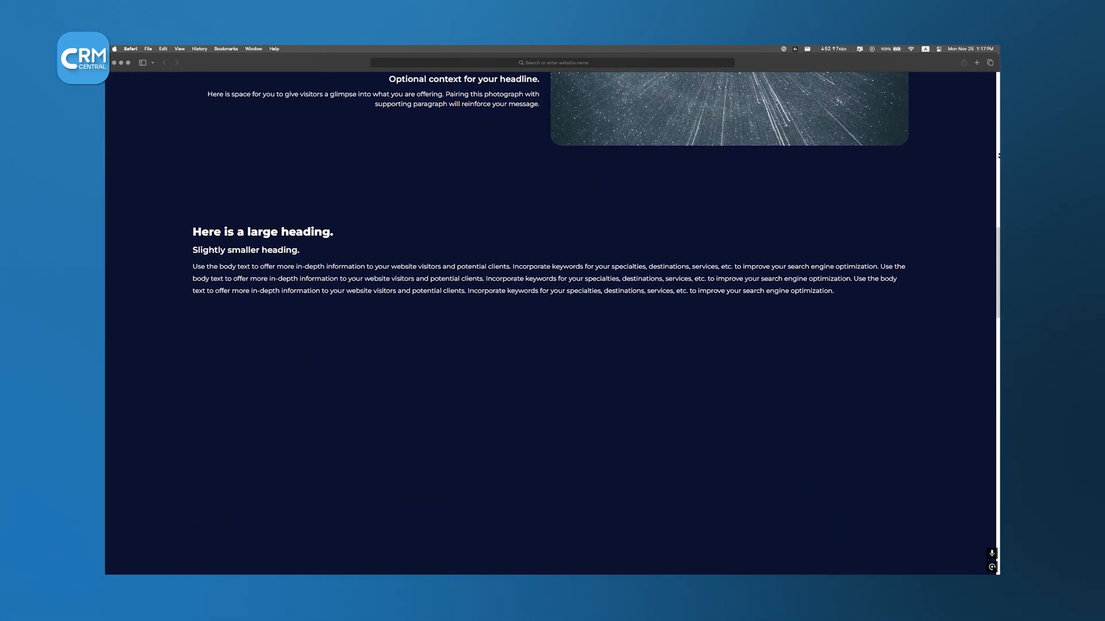
scroll(up, 3)
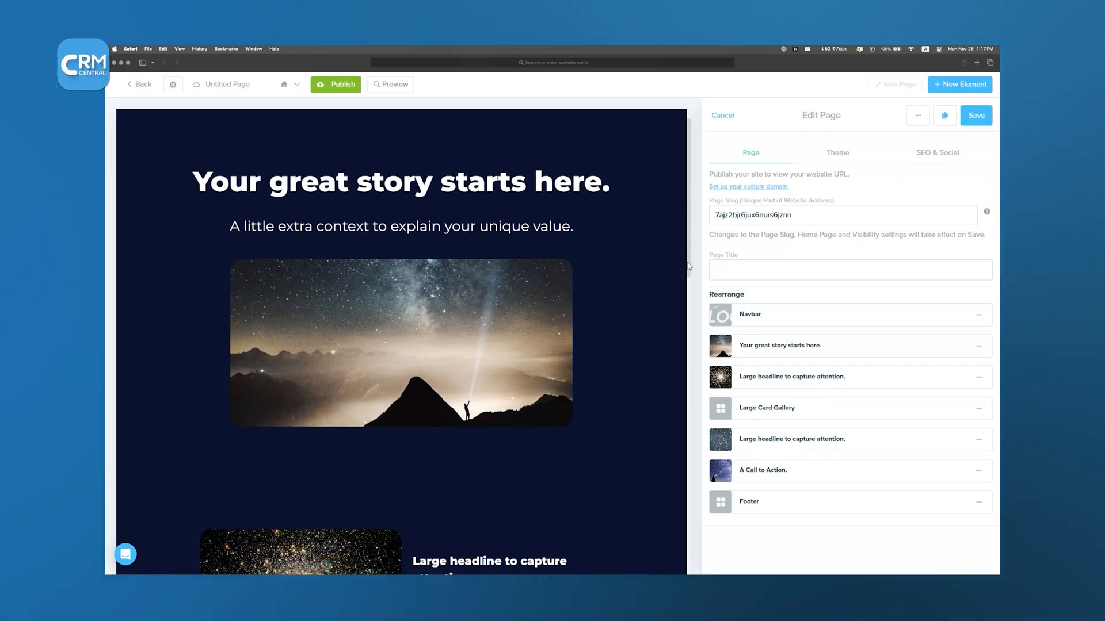
Scroll the page canvas past the Large Card Gallery, then go to the contacts list.
scroll(down, 3)
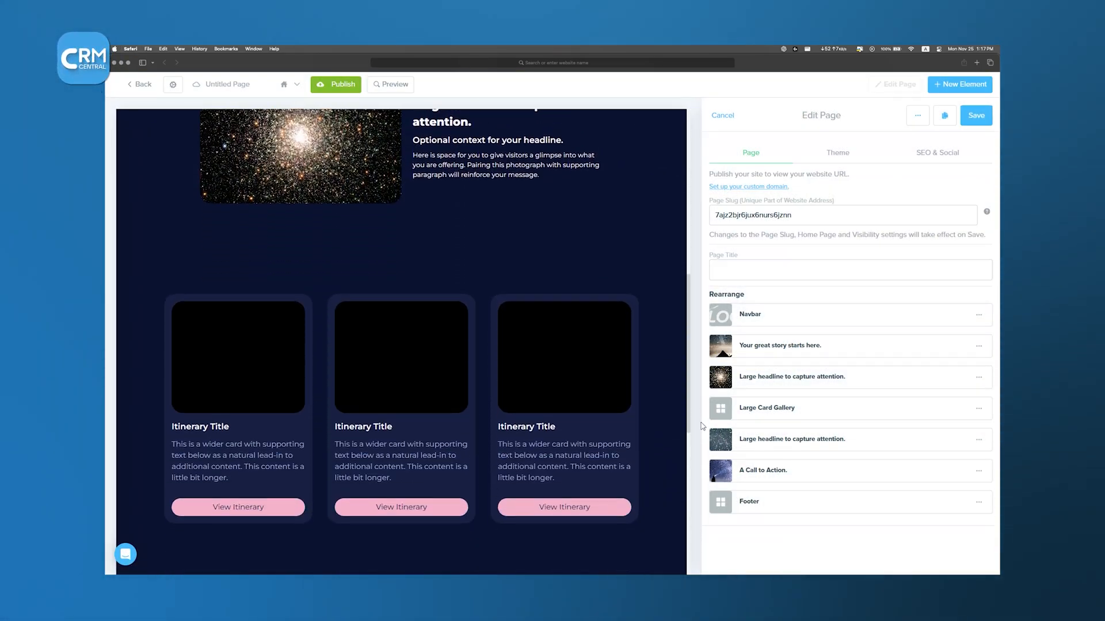
scroll(down, 3)
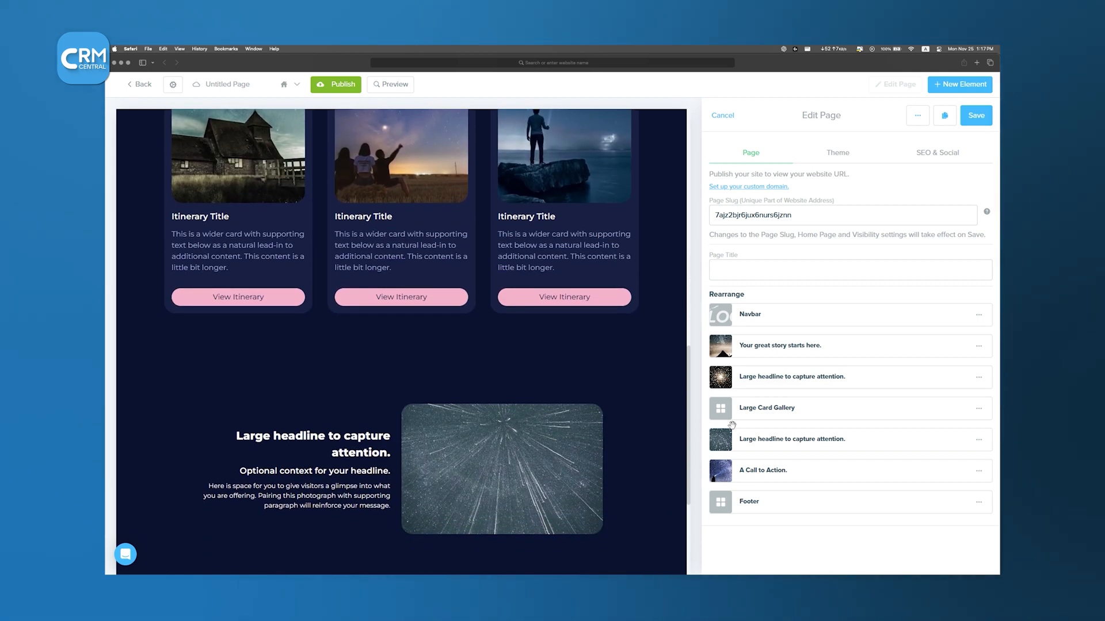
click(837, 151)
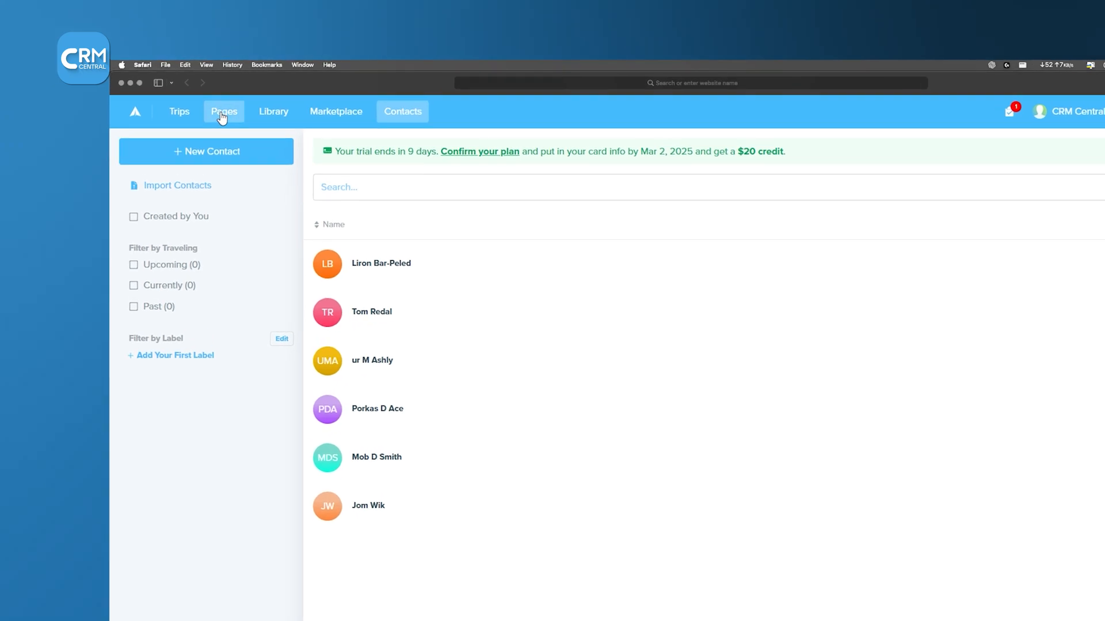
Return from contacts to the website pages and reopen the landing page editor.
click(223, 112)
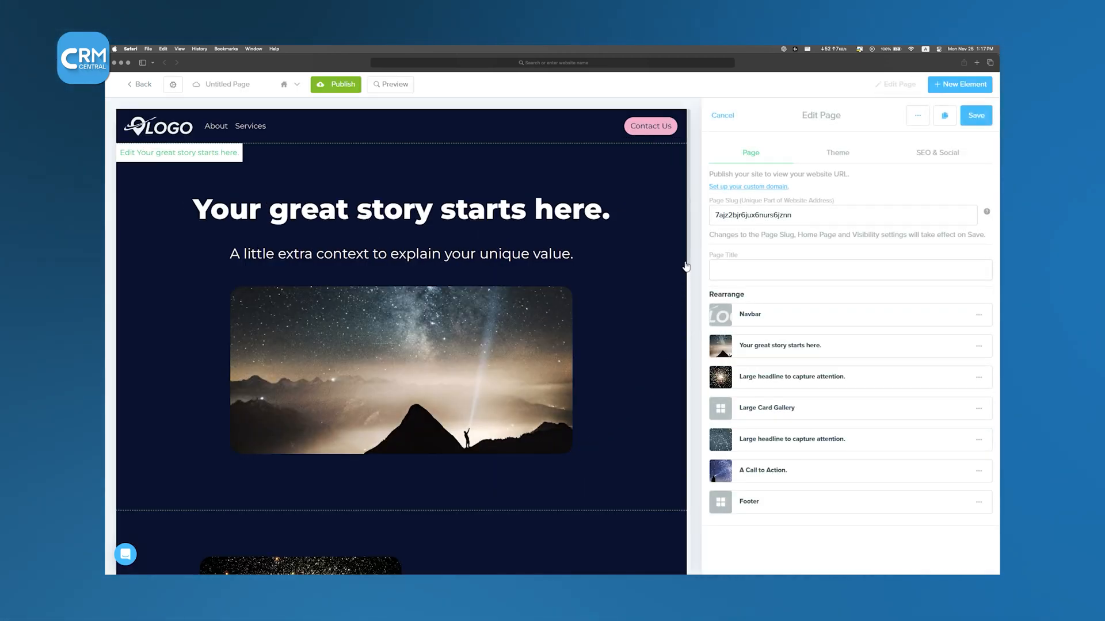
Review the page's Theme color settings after the itinerary gallery, then go to the Marketplace.
scroll(down, 3)
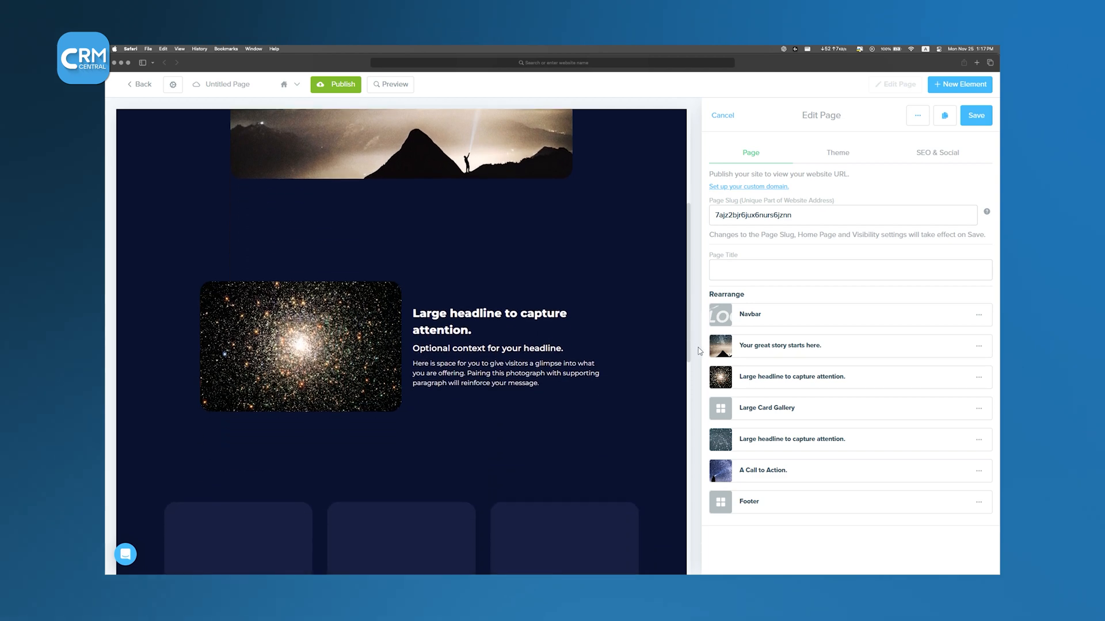
scroll(down, 3)
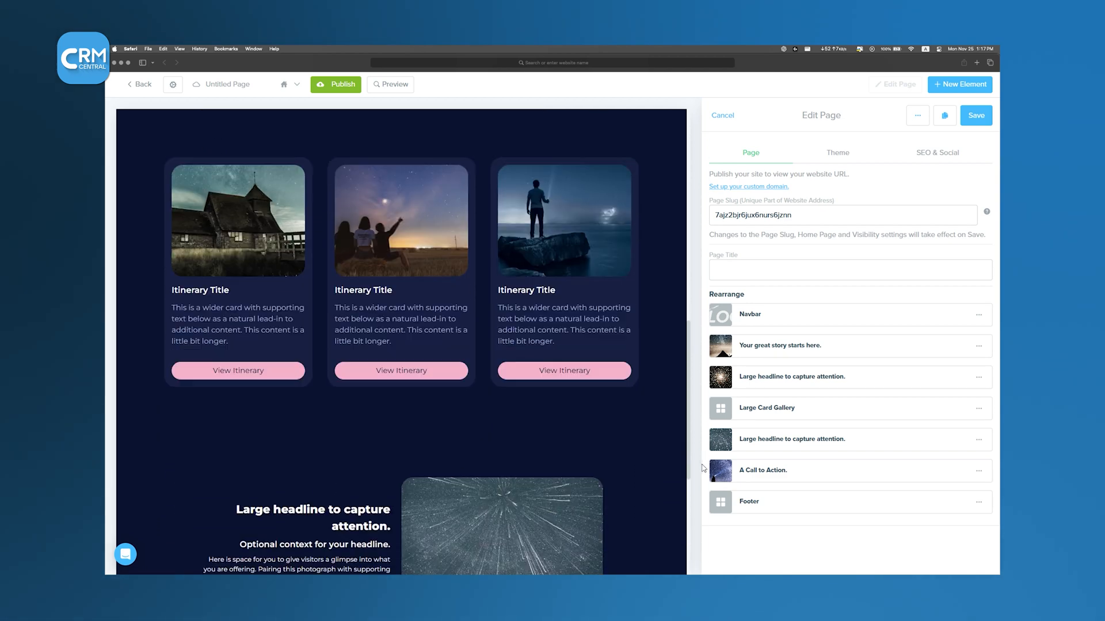
scroll(down, 3)
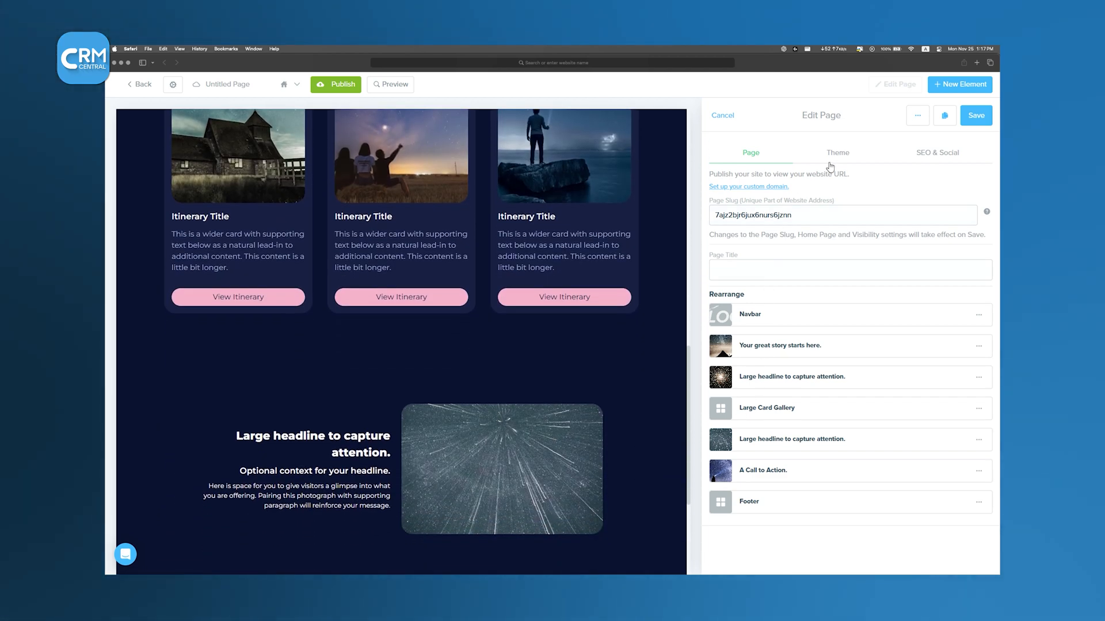
click(834, 152)
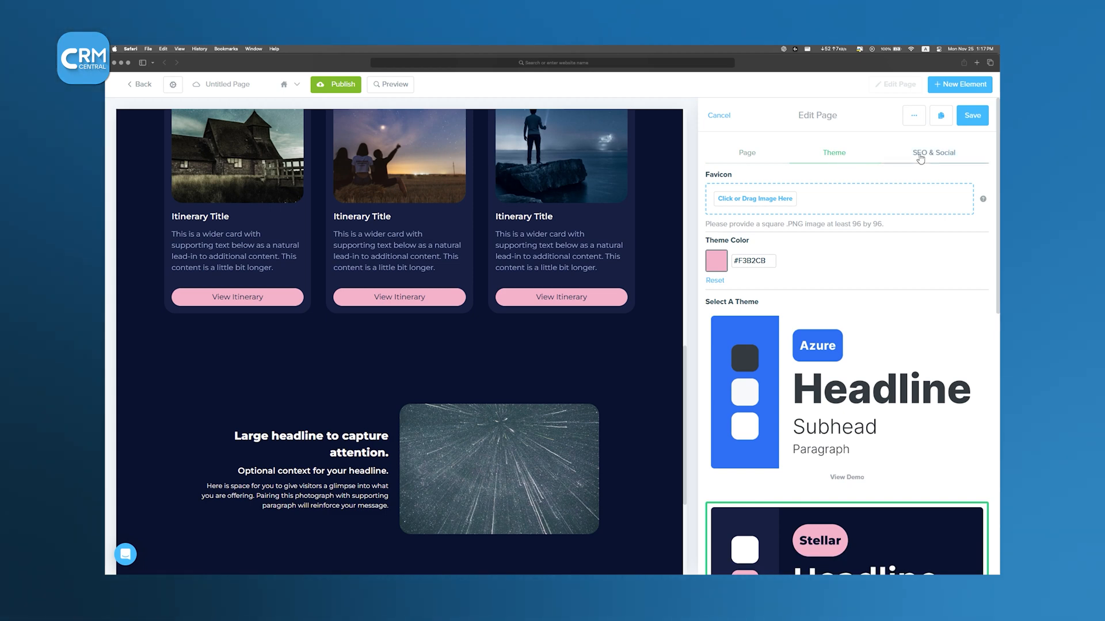
click(279, 84)
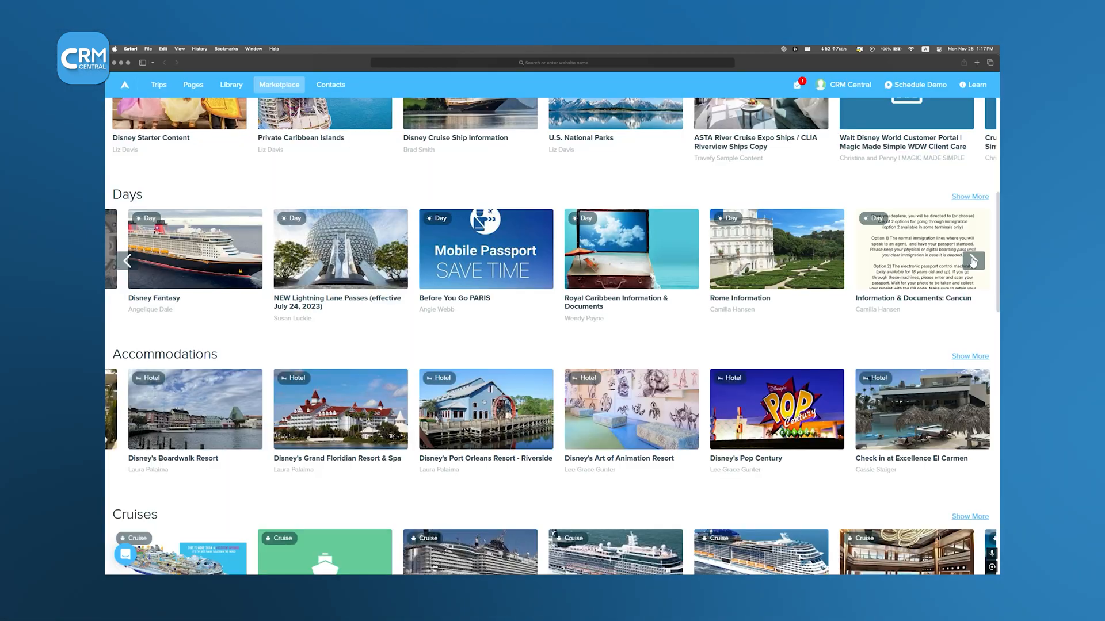
Browse more marketplace days, view the Landing Page for Demo Trip in the Library, then go to Trips.
click(972, 261)
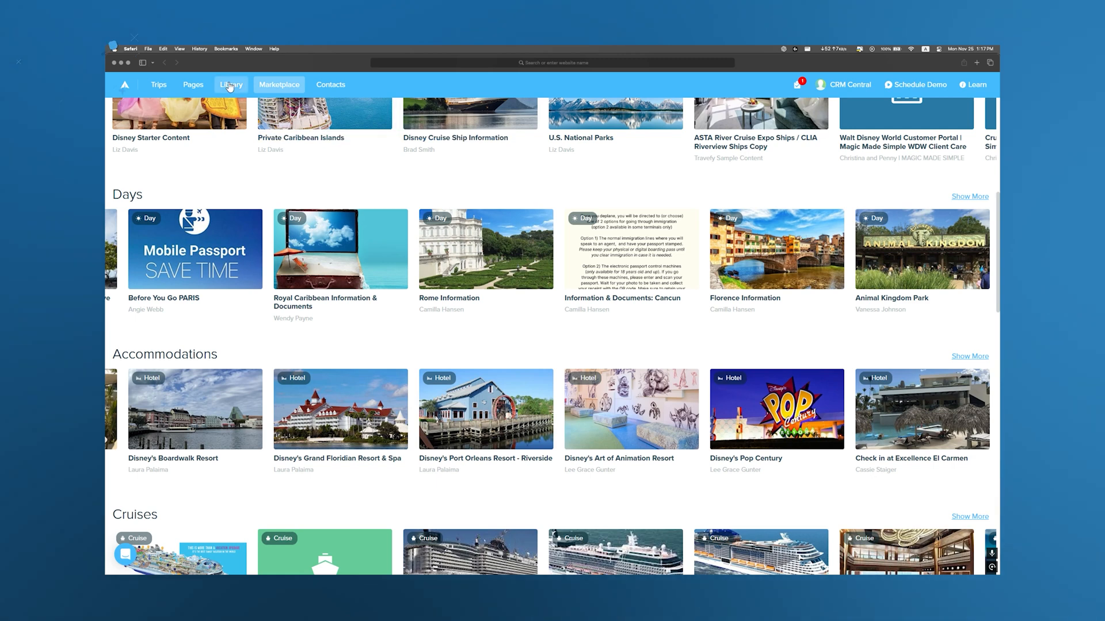
click(230, 84)
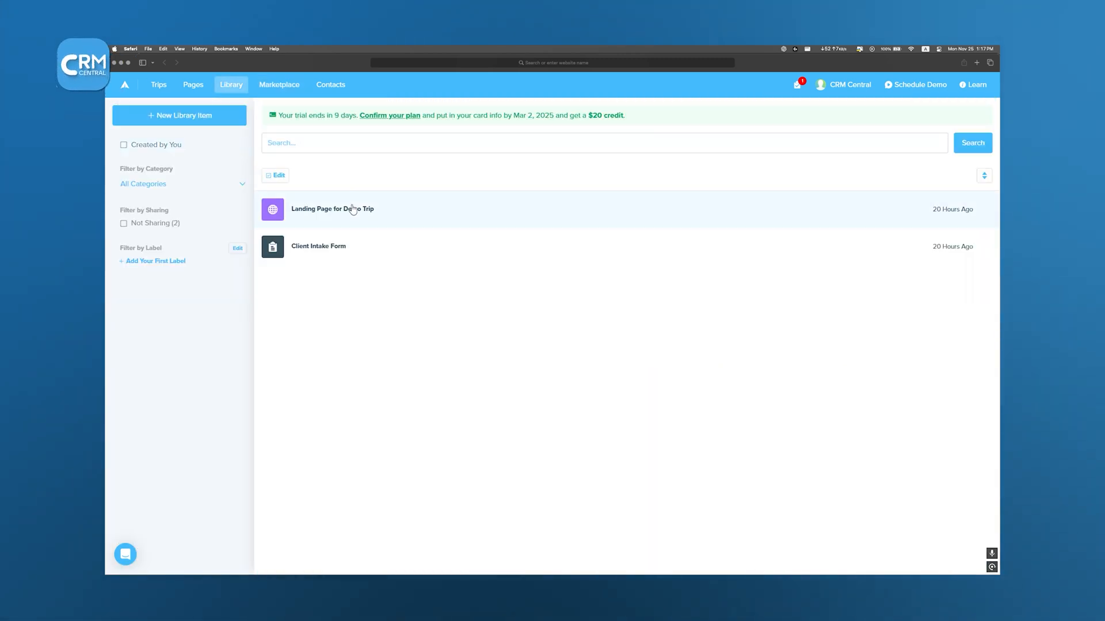
click(331, 208)
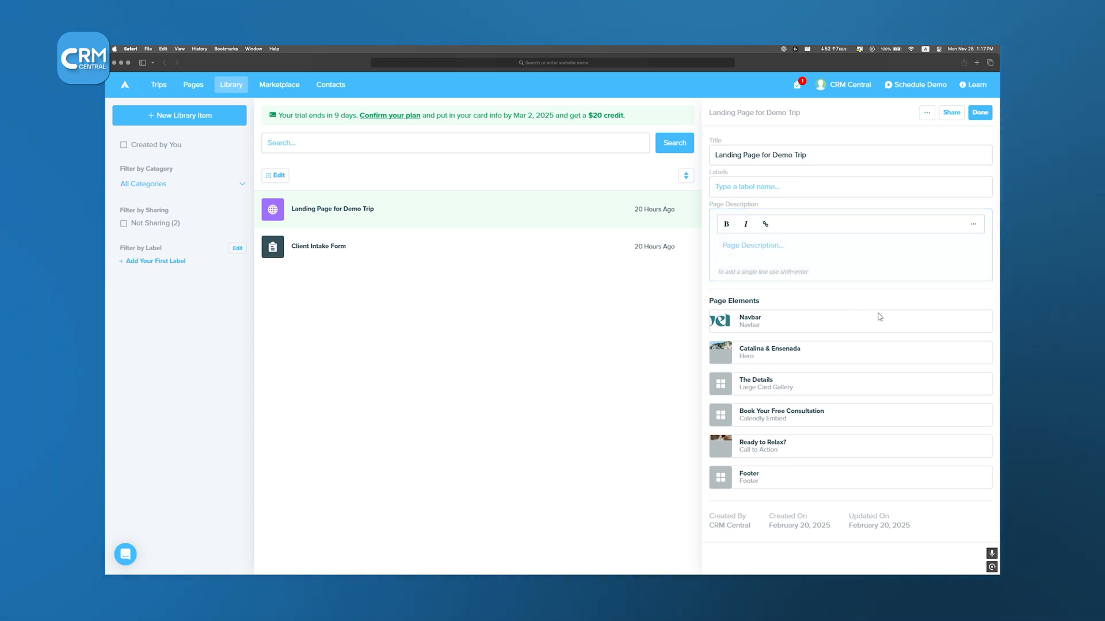
click(159, 84)
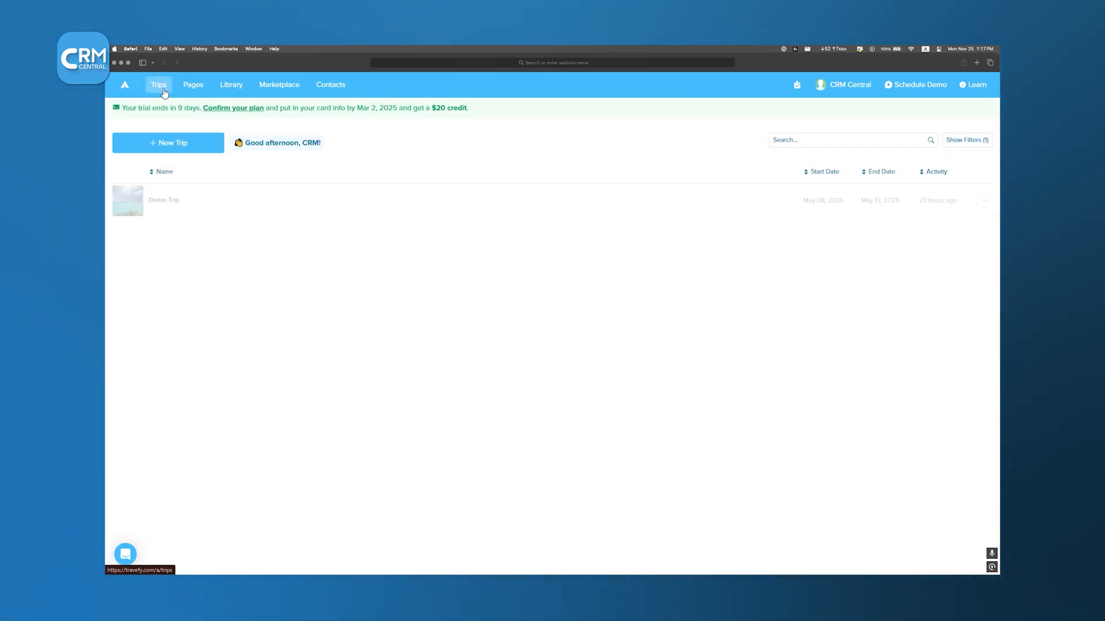
Open Demo Trip's Option 2: Paris, France FIT proposal and scroll to The Hoxton Paris check-in.
click(164, 200)
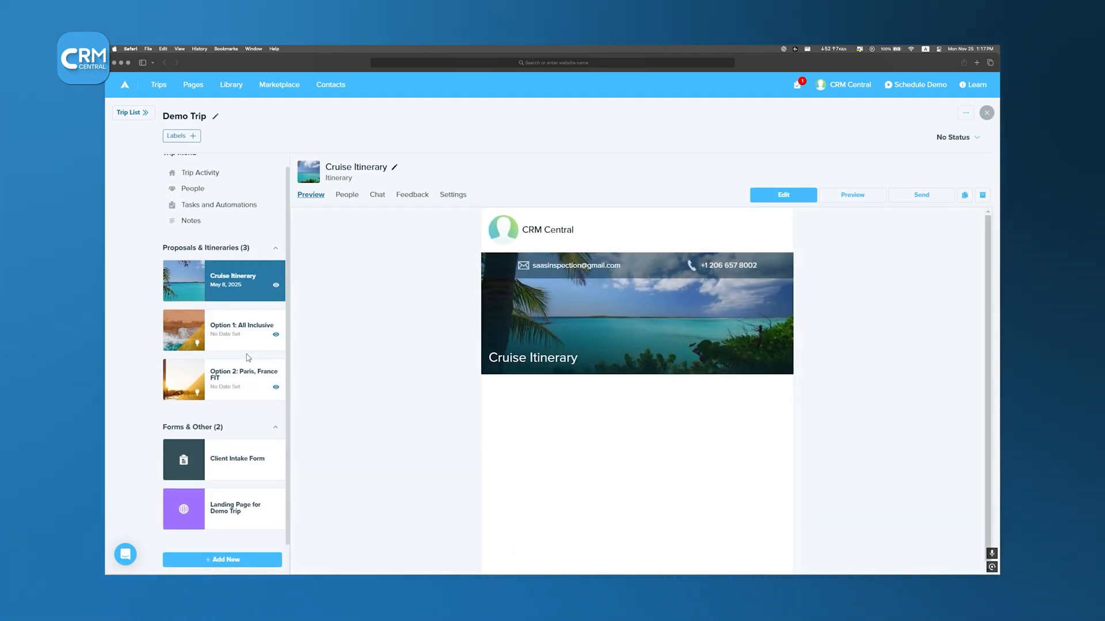
click(222, 379)
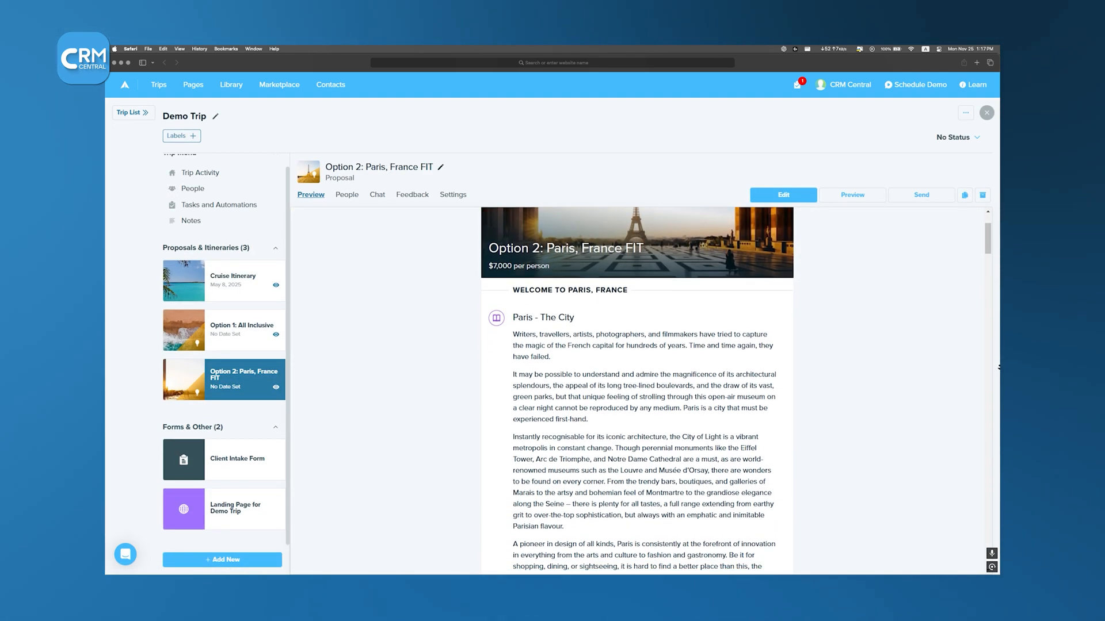
scroll(down, 3)
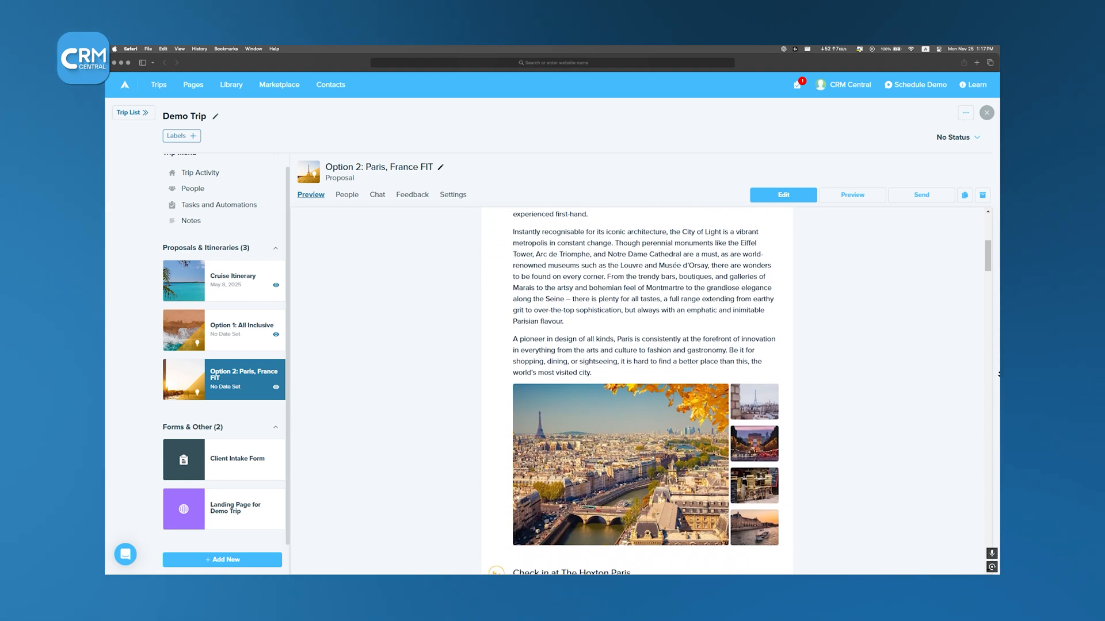
scroll(down, 3)
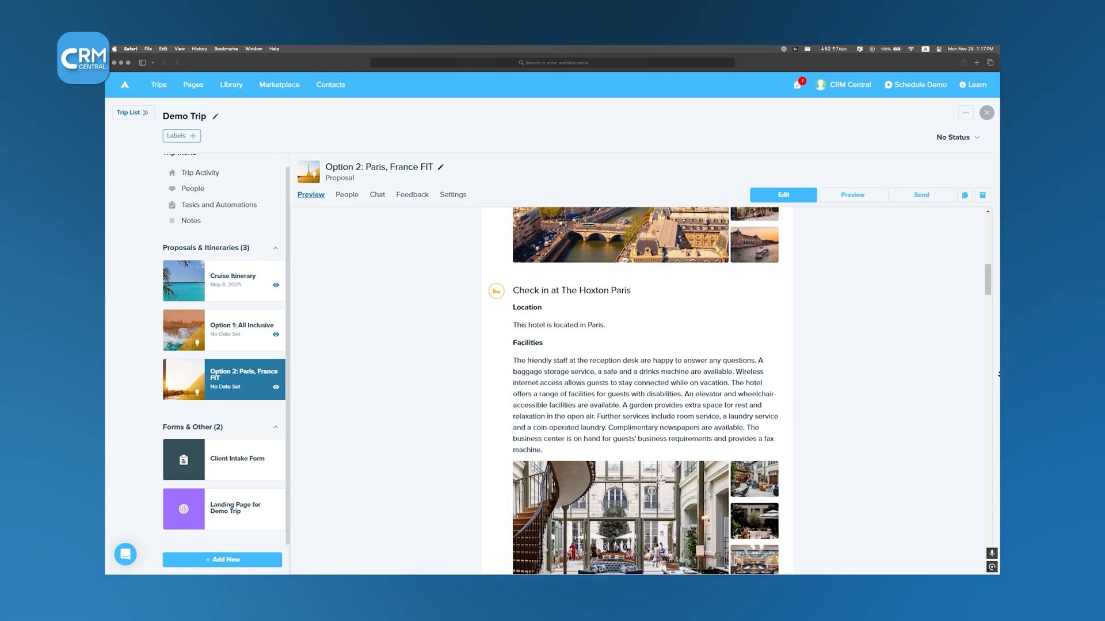